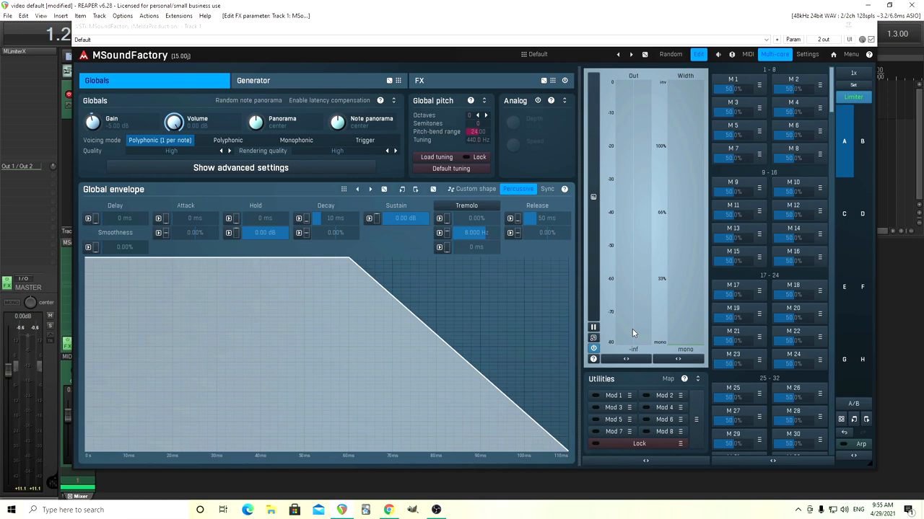
pyautogui.moveTo(135, 123)
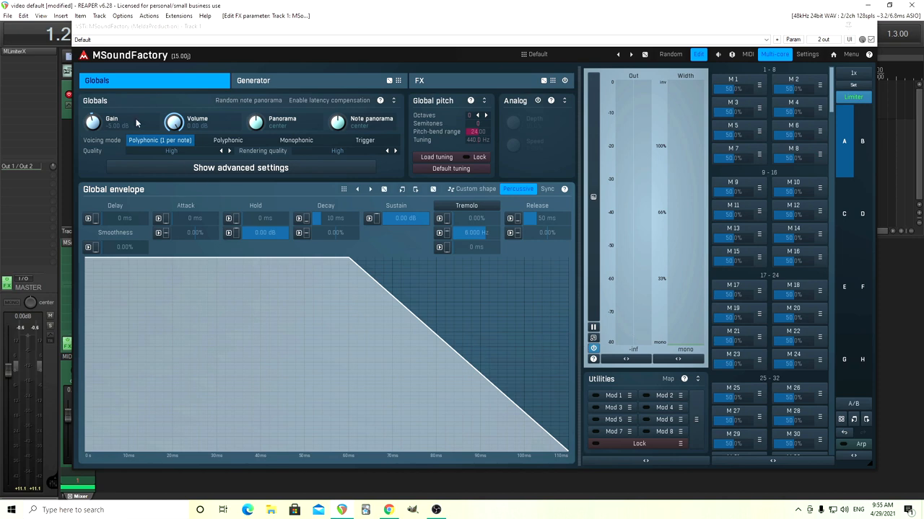
pyautogui.moveTo(266, 225)
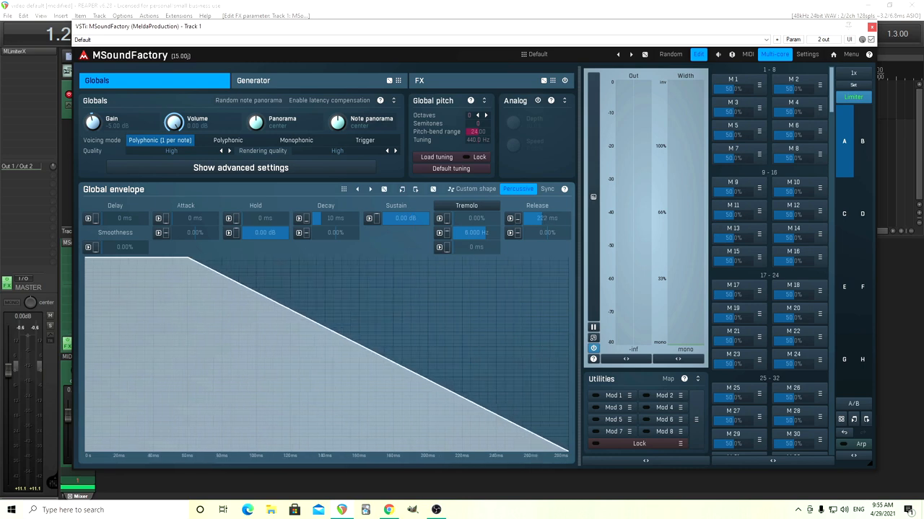
# Step: Enter an exact Release time so the envelope decays straight from its peak with zero Sustain
pyautogui.doubleClick(547, 218)
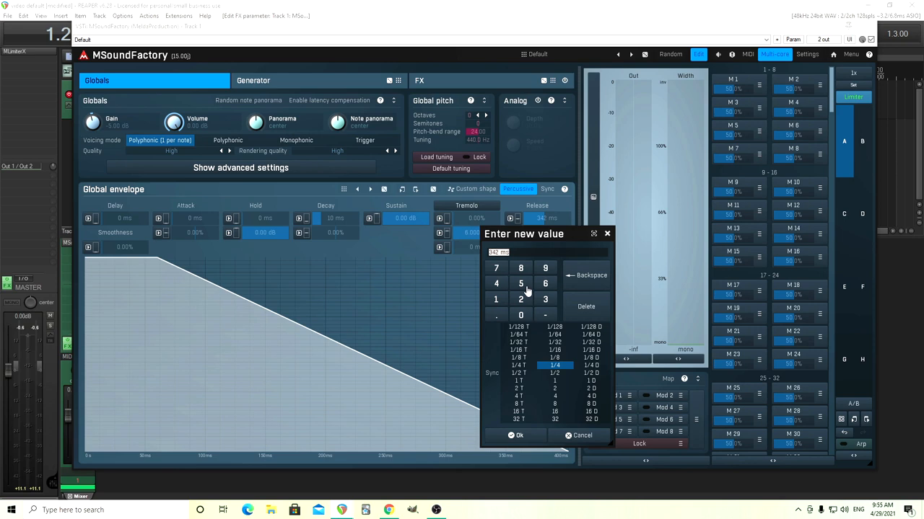
pyautogui.click(520, 436)
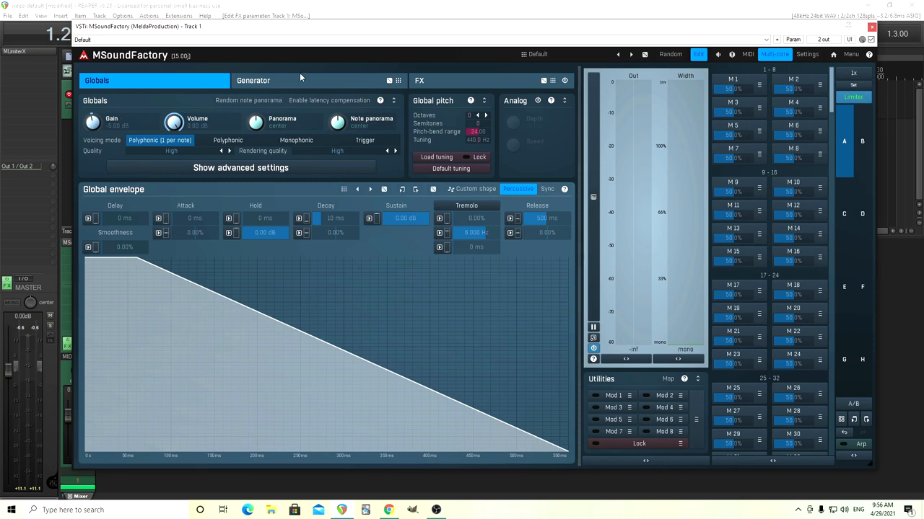
# Step: Load a Drum Synthesizer 4NN module into an empty generator grid slot and show its Editor view
pyautogui.click(253, 81)
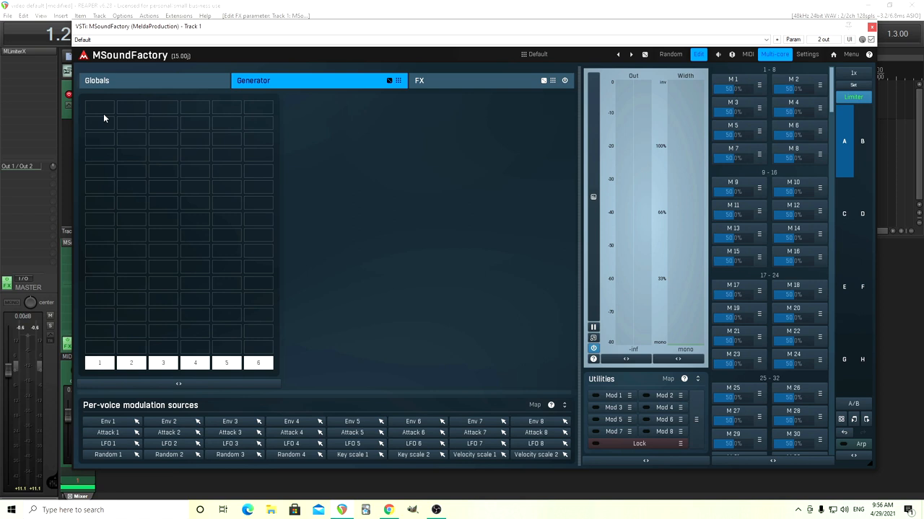
pyautogui.moveTo(102, 114)
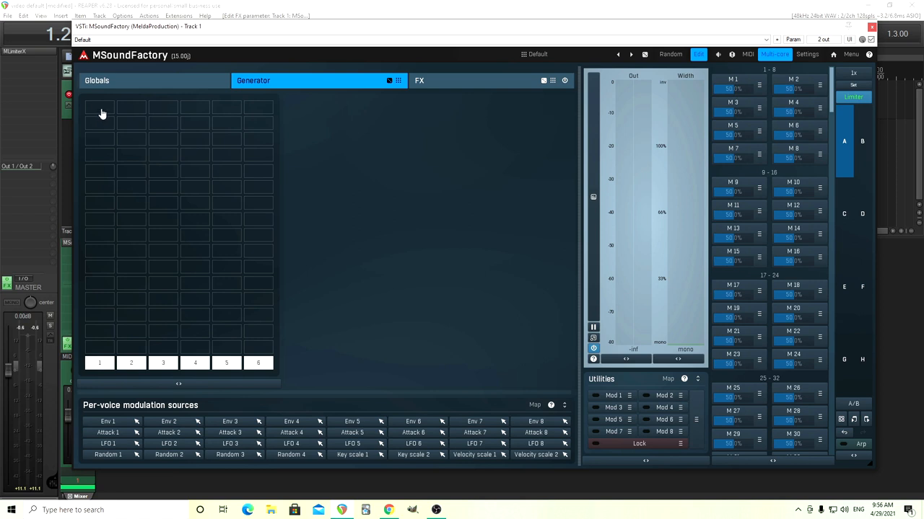
pyautogui.click(100, 113)
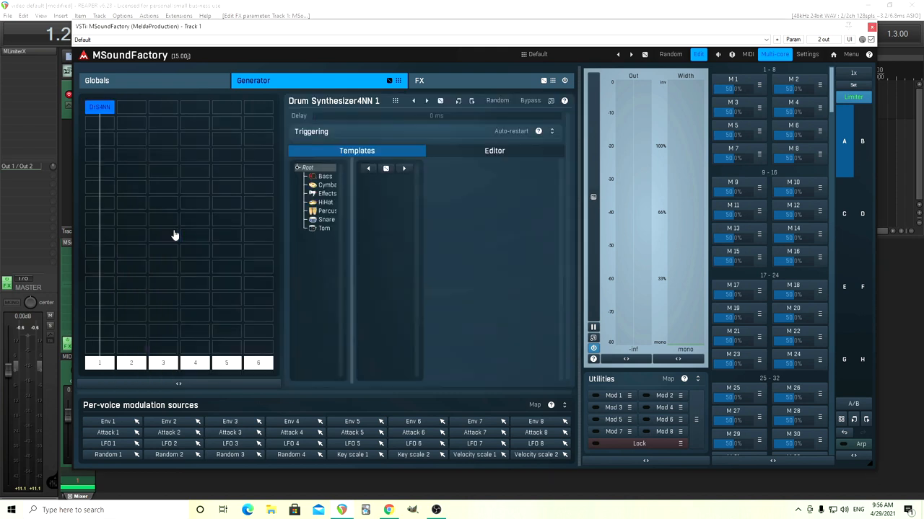
pyautogui.click(396, 101)
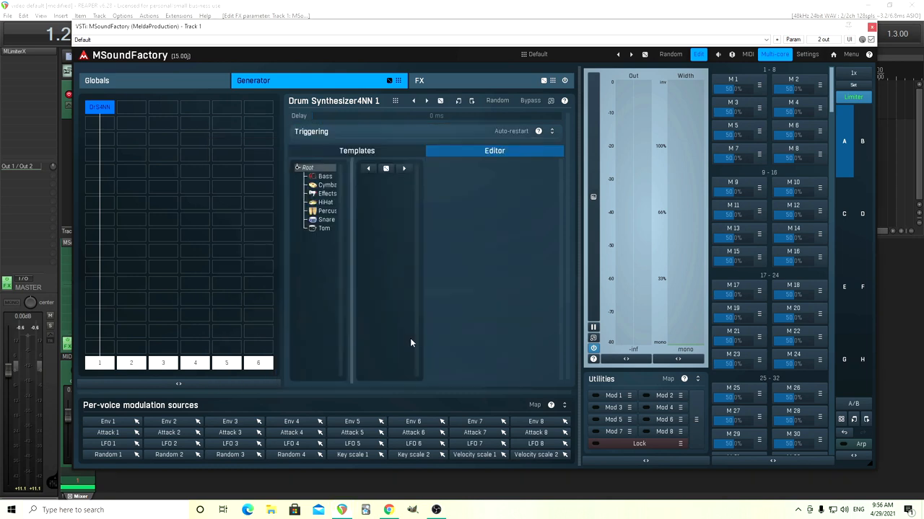
# Step: Expand the drum synthesizer's editor into its own window showing oscillators and signal shape
pyautogui.click(551, 101)
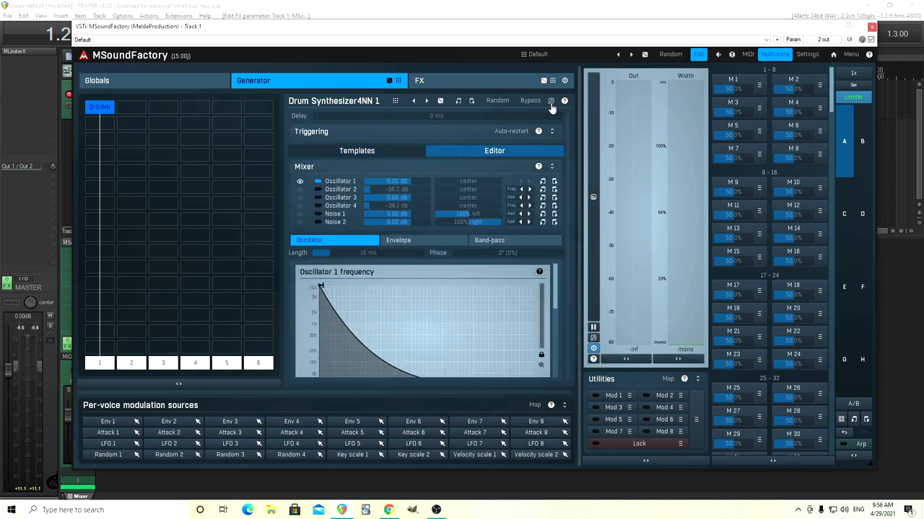
pyautogui.click(551, 101)
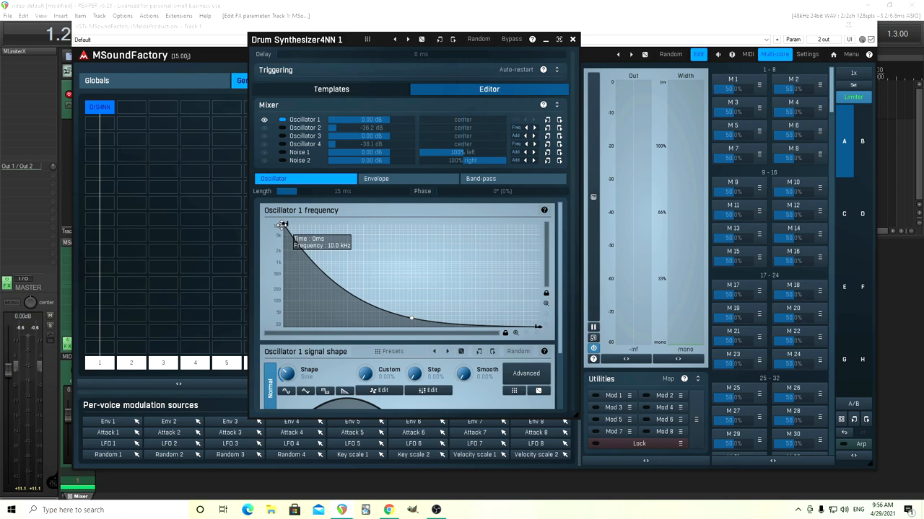
pyautogui.moveTo(496, 334)
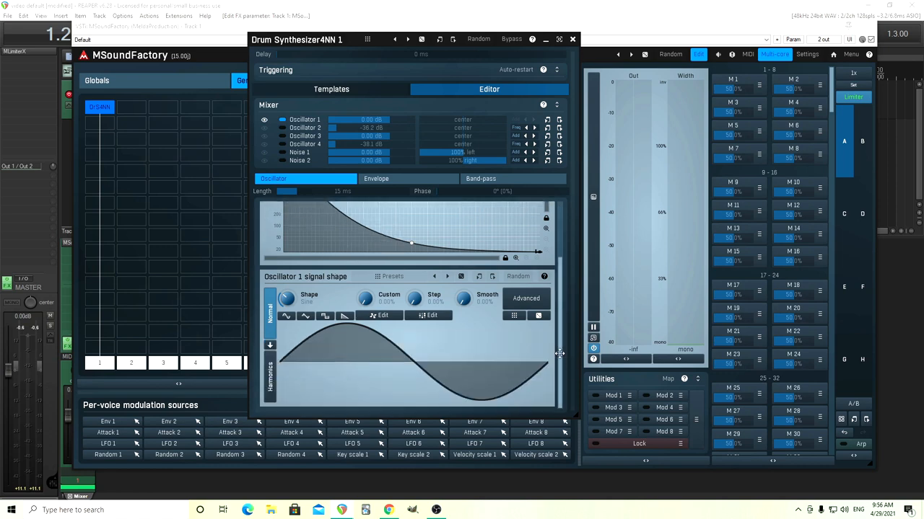
pyautogui.click(375, 179)
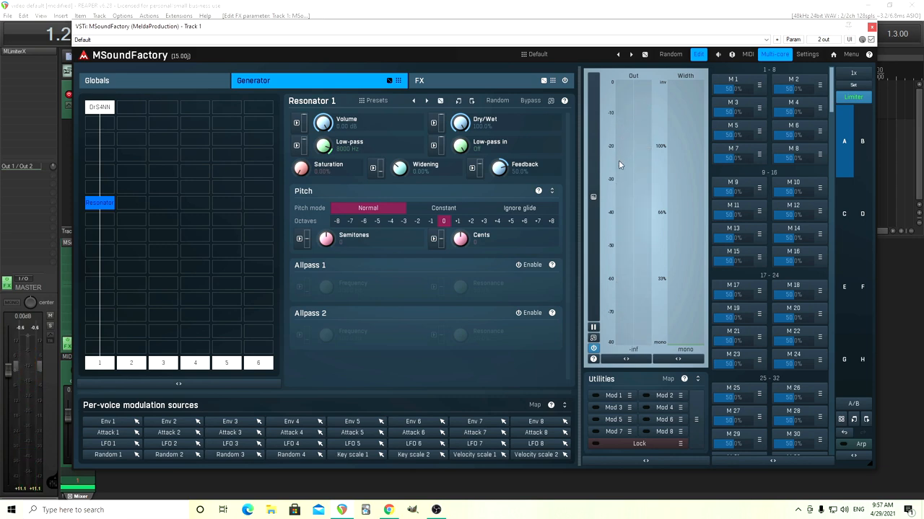
pyautogui.moveTo(606, 138)
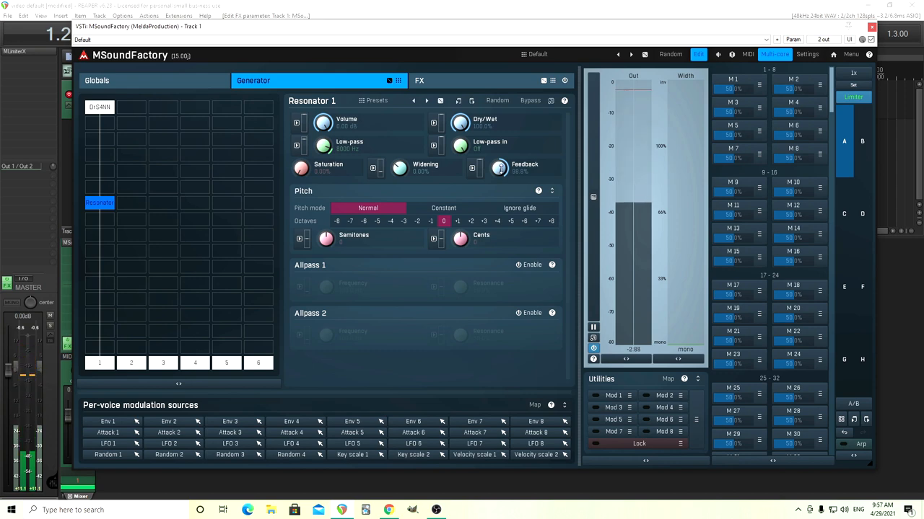
# Step: Enter an exact Feedback amount for the Resonator and confirm it
pyautogui.doubleClick(499, 167)
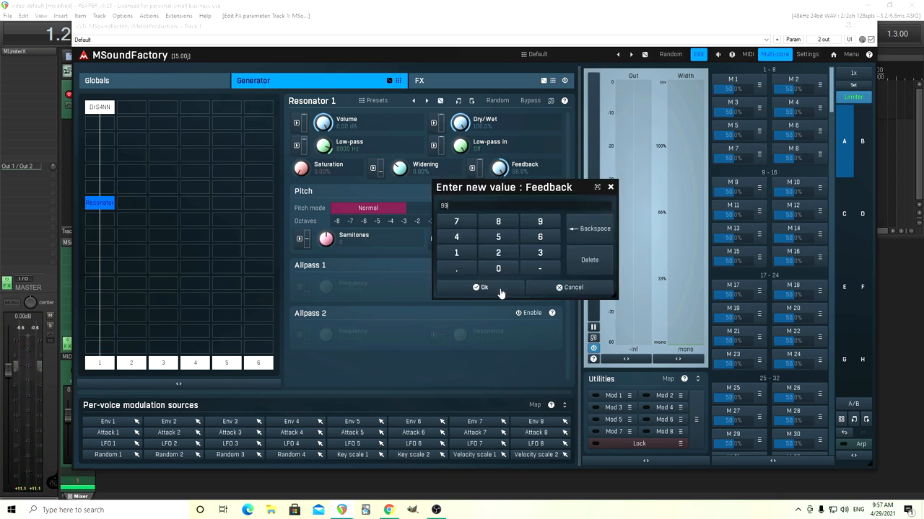
pyautogui.click(479, 287)
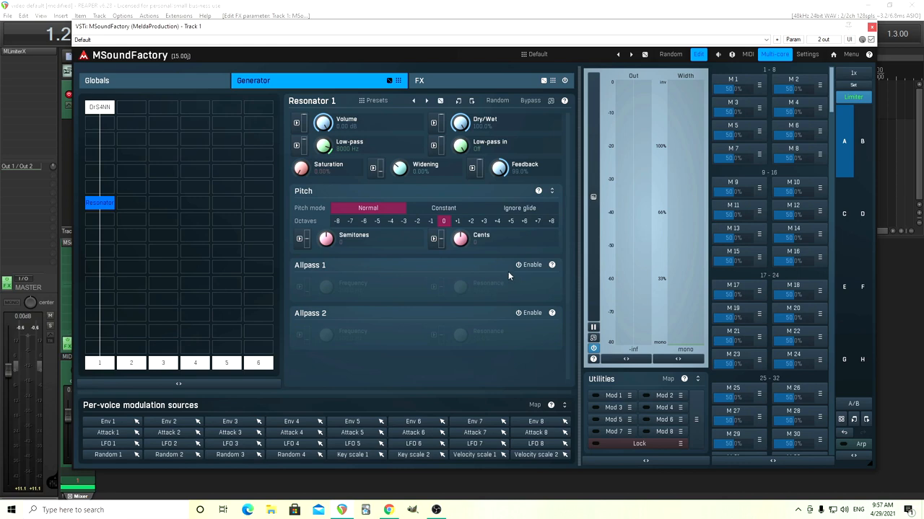
pyautogui.moveTo(570, 239)
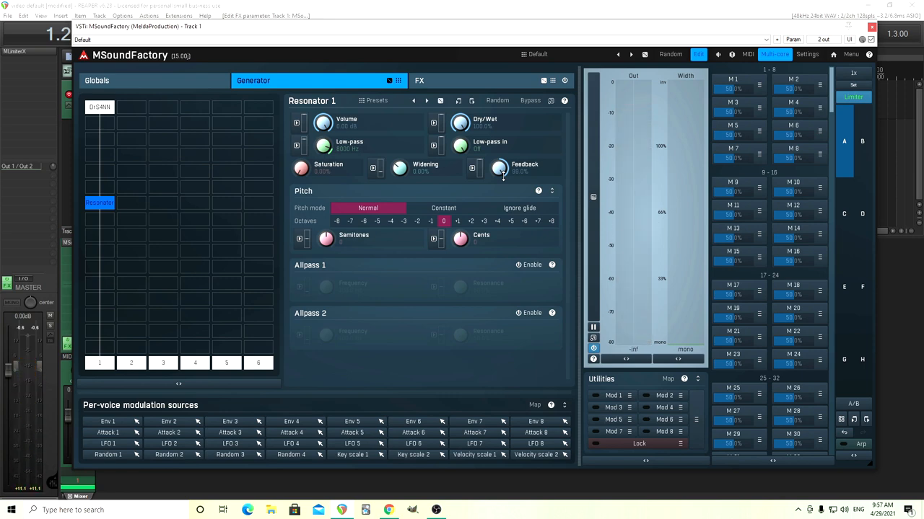
pyautogui.moveTo(525, 202)
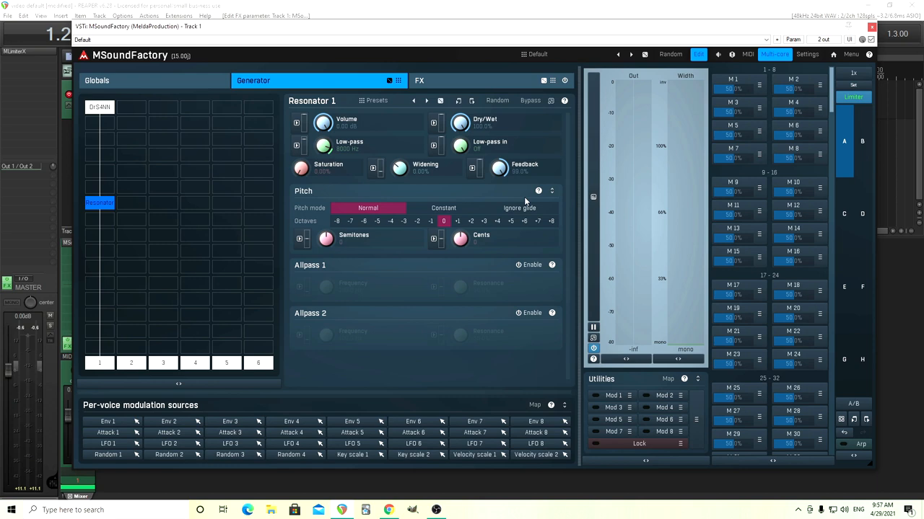
pyautogui.moveTo(531, 200)
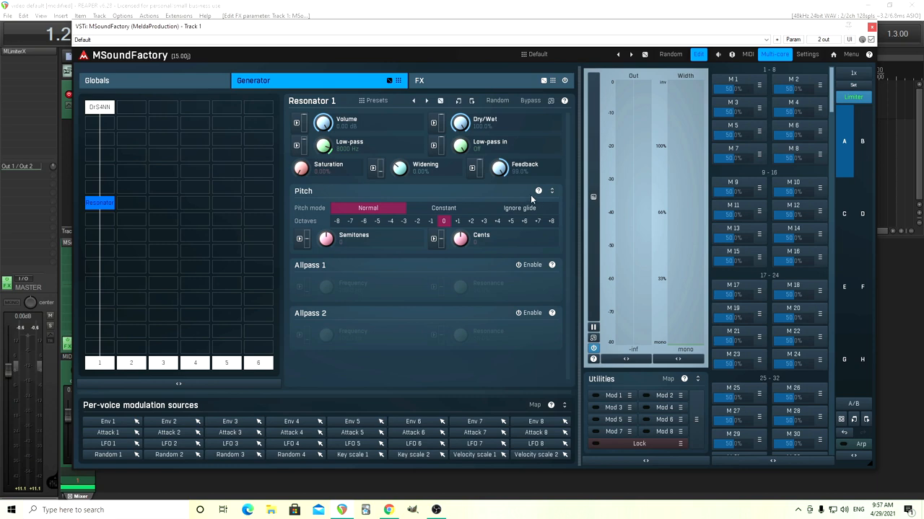
pyautogui.moveTo(280, 121)
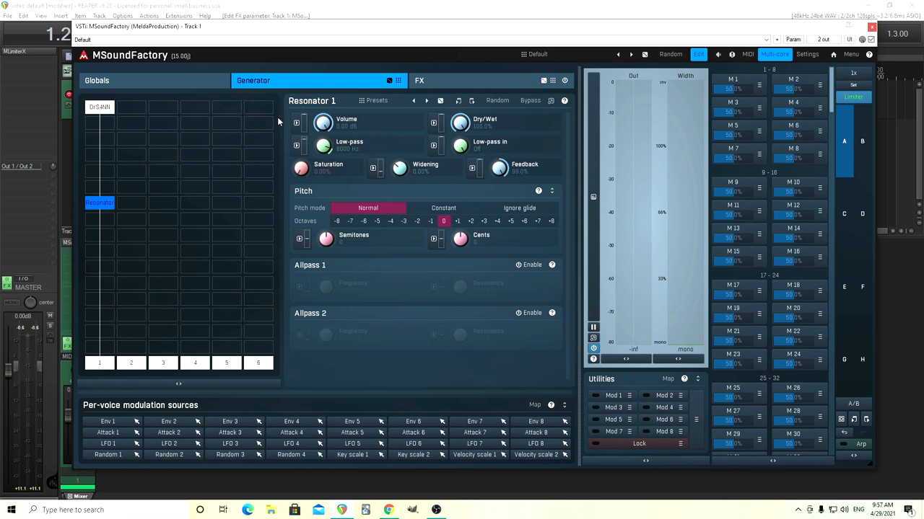
pyautogui.moveTo(172, 90)
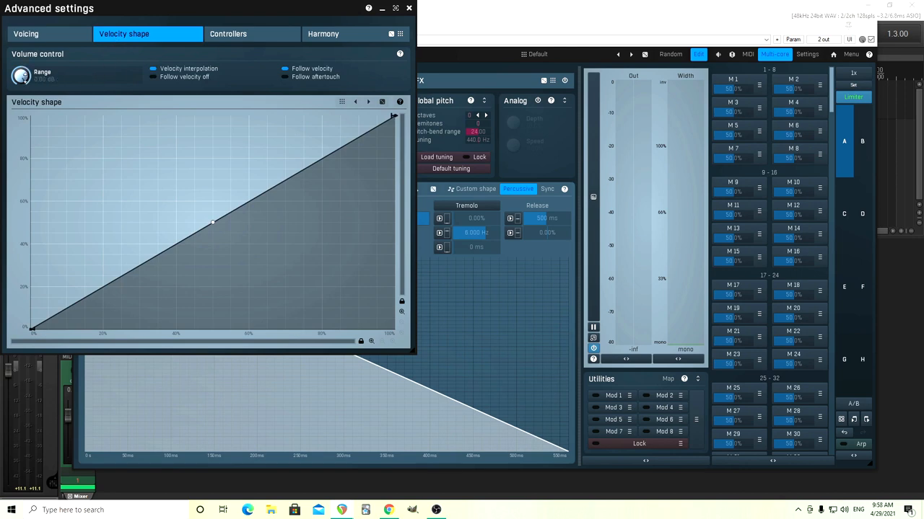
pyautogui.click(408, 8)
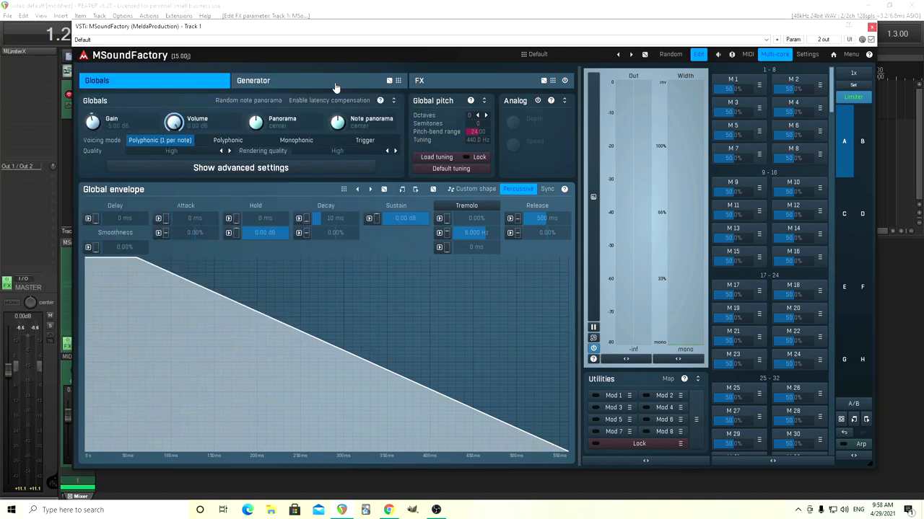
pyautogui.click(317, 81)
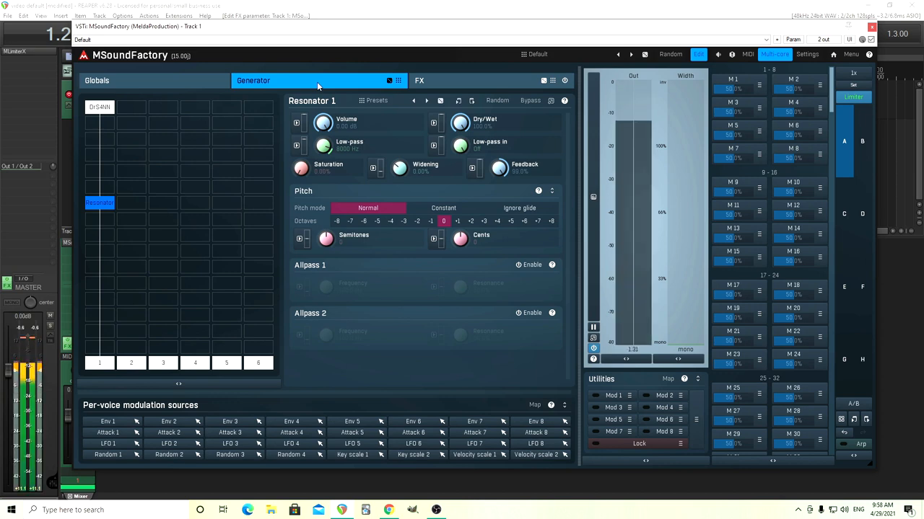
pyautogui.click(97, 81)
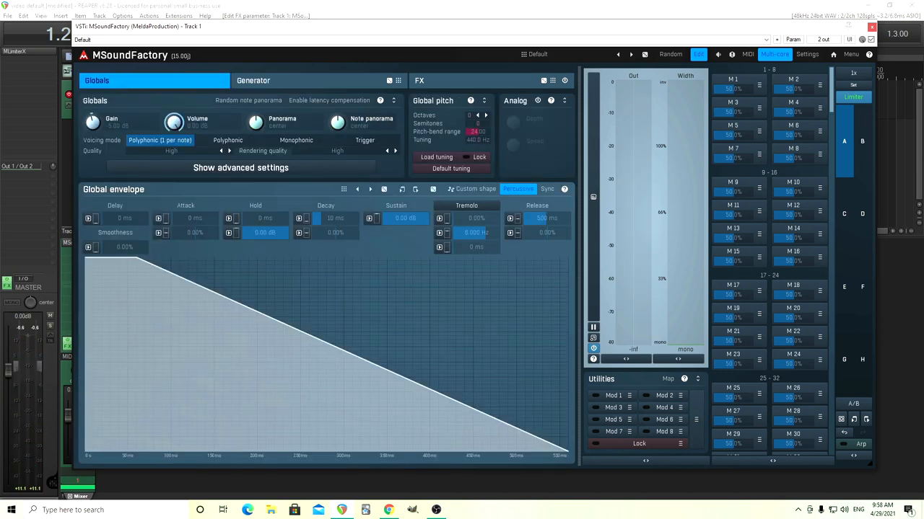
pyautogui.click(254, 81)
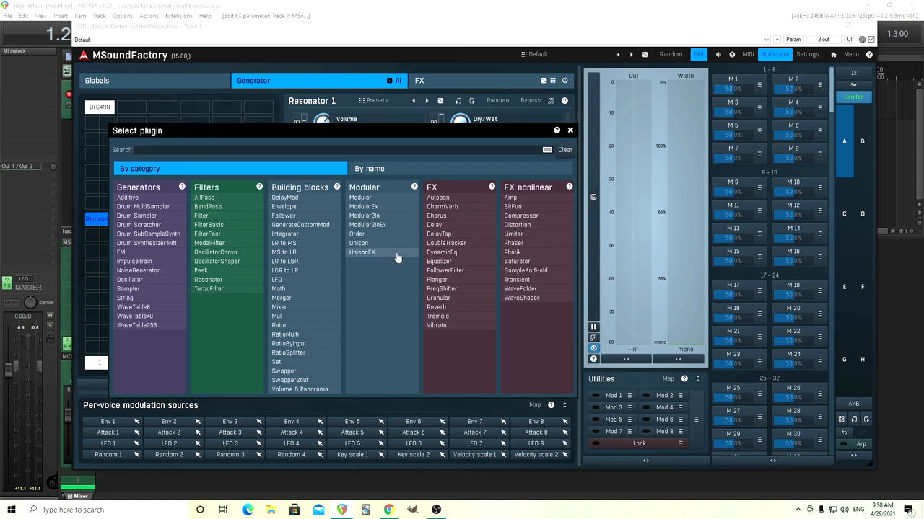
pyautogui.moveTo(440, 261)
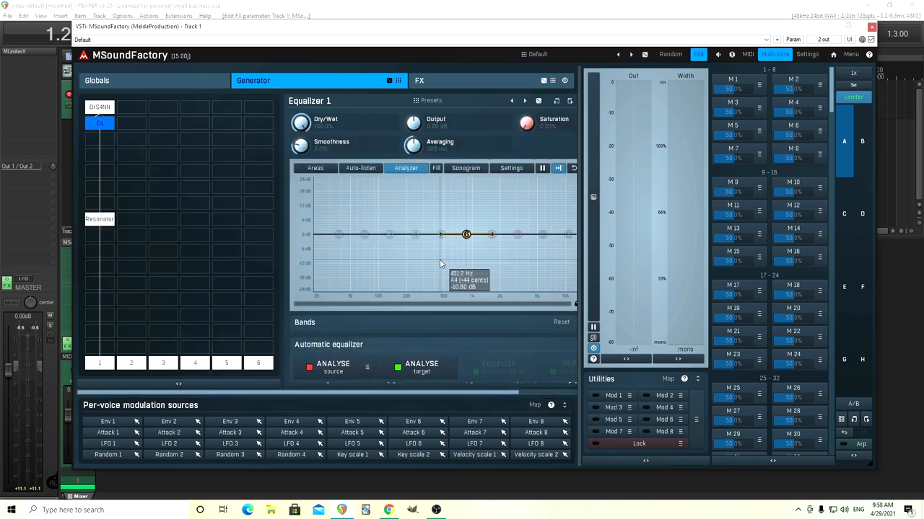
pyautogui.moveTo(389, 332)
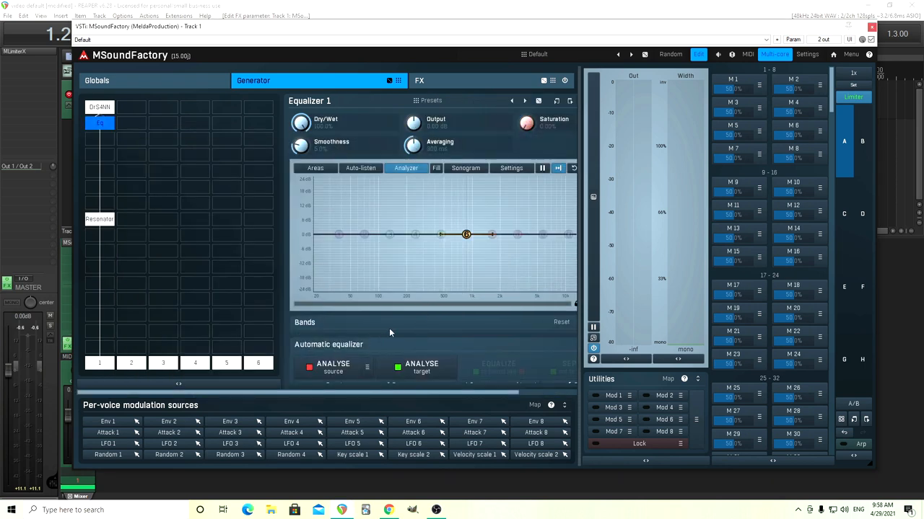
# Step: Make Equalizer band 1 a High-pass filter, trying steeper slopes before settling on the gentler one
pyautogui.click(338, 234)
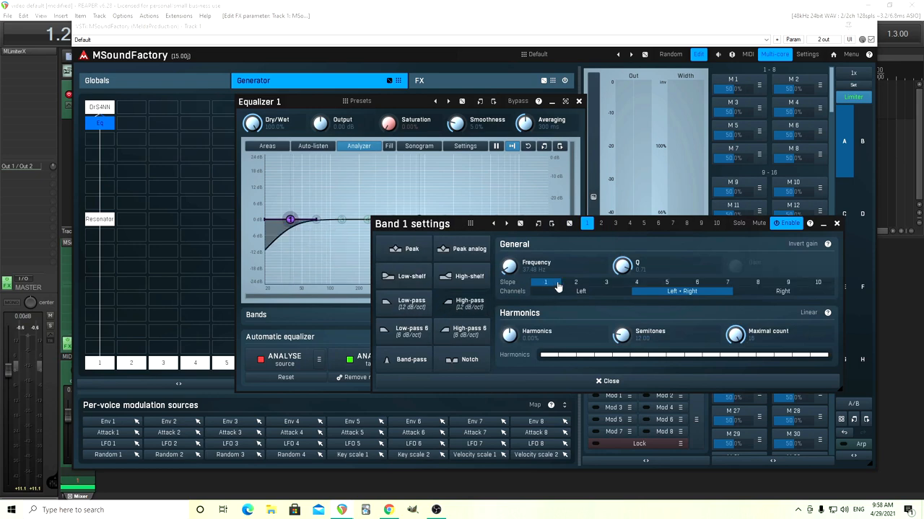
pyautogui.click(574, 281)
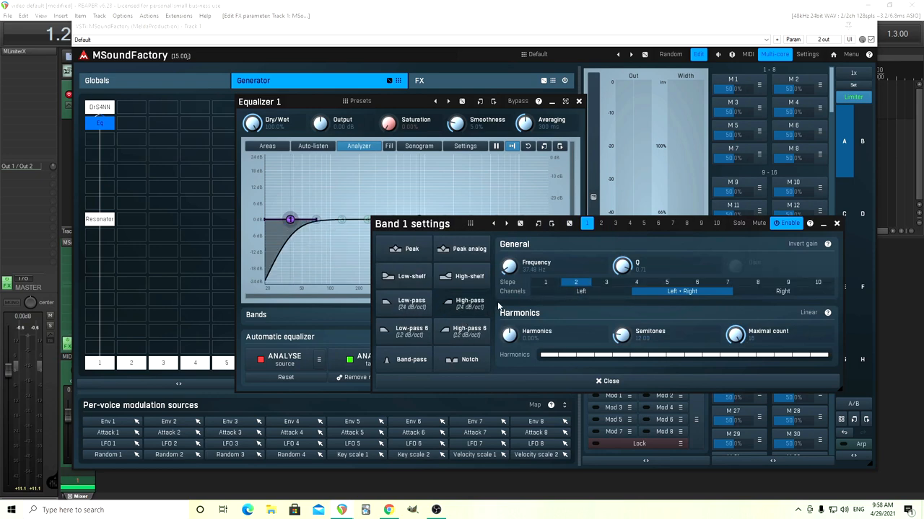
pyautogui.click(546, 281)
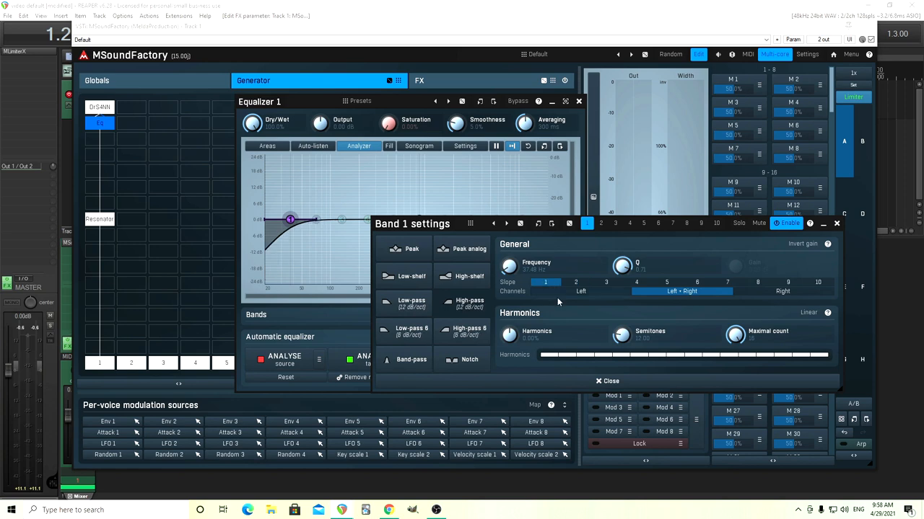
pyautogui.moveTo(612, 391)
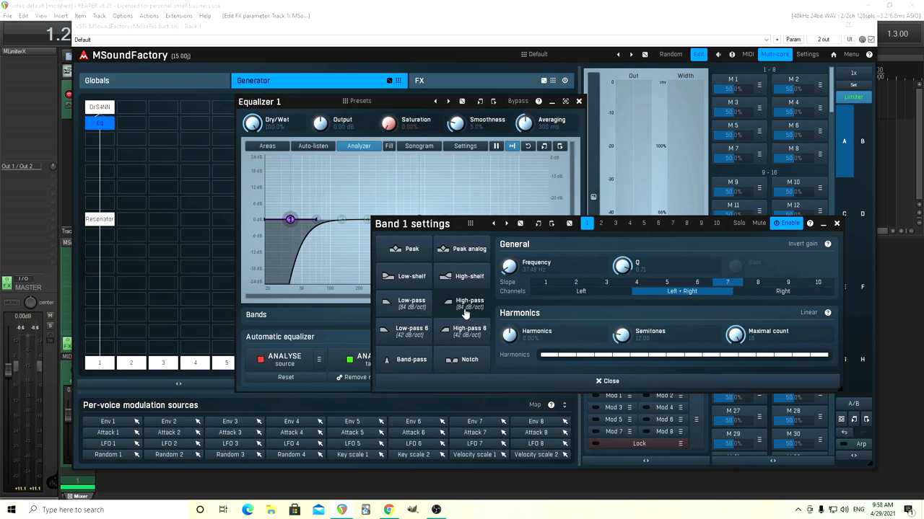
pyautogui.moveTo(555, 285)
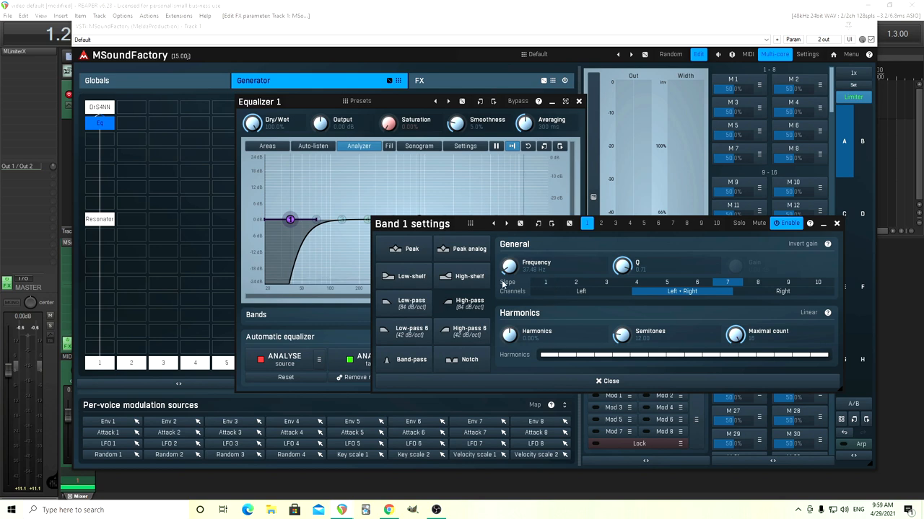
pyautogui.moveTo(606, 294)
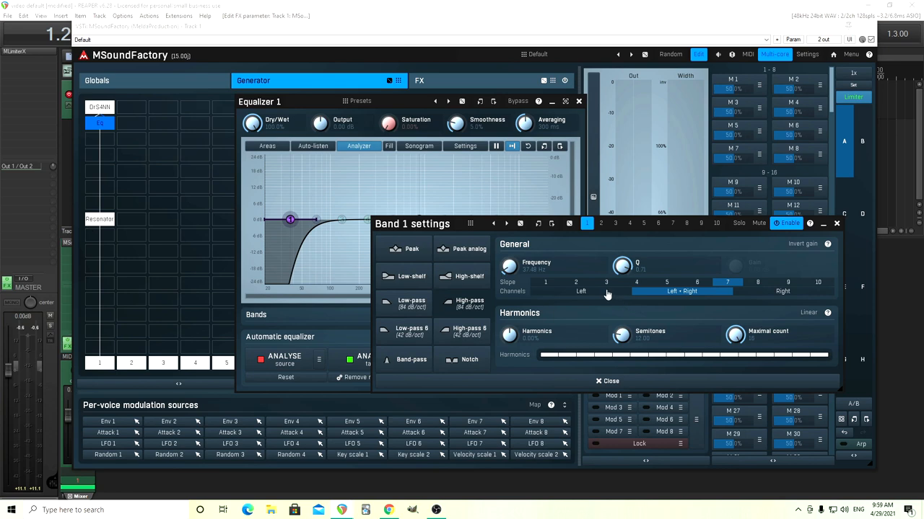
pyautogui.click(545, 281)
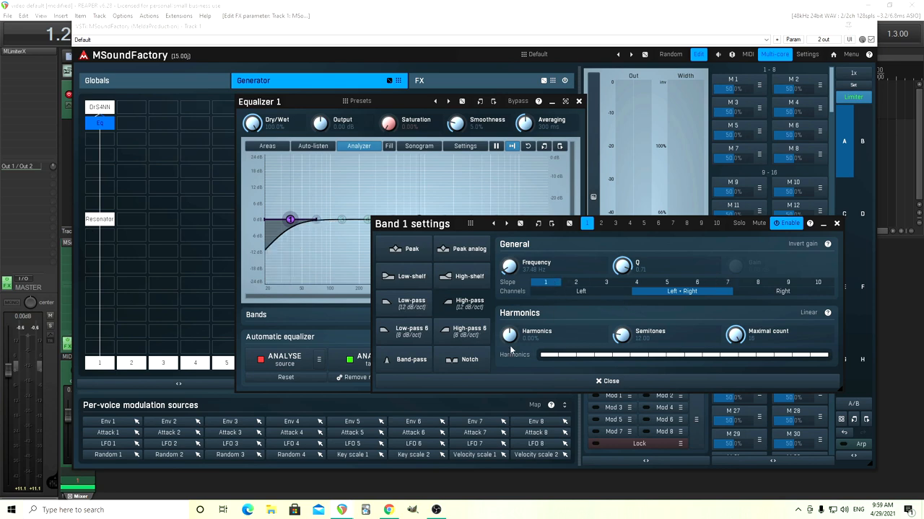
# Step: Drag the band 1 node along the EQ graph to find a high-pass cutoff that removes only deep bass
pyautogui.click(610, 381)
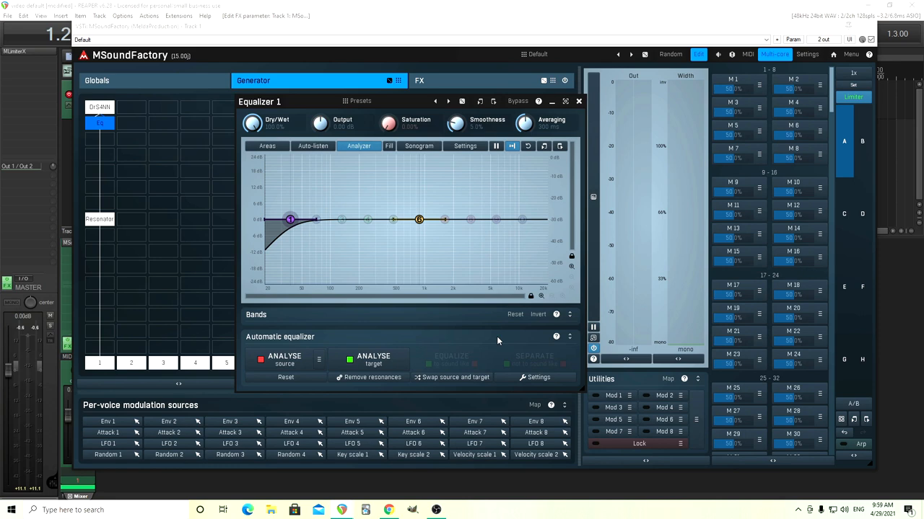
pyautogui.moveTo(292, 220)
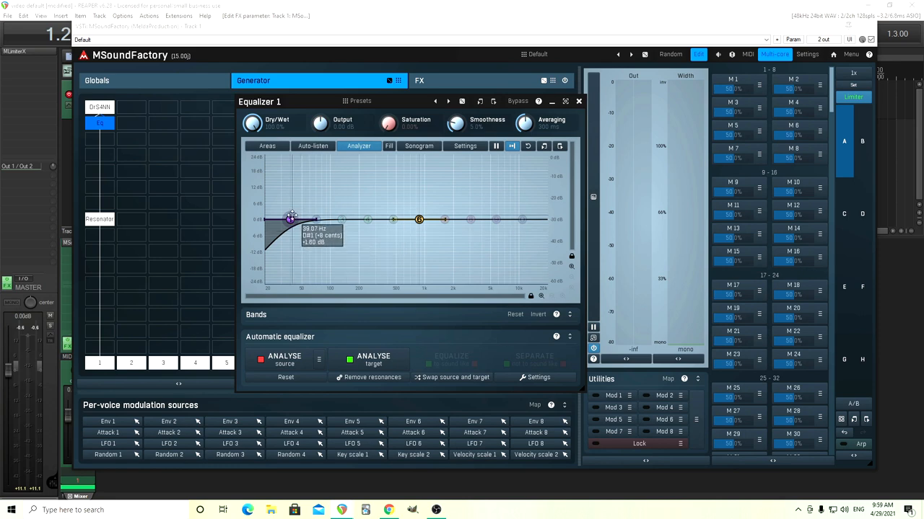
pyautogui.moveTo(292, 218); pyautogui.dragTo(312, 220)
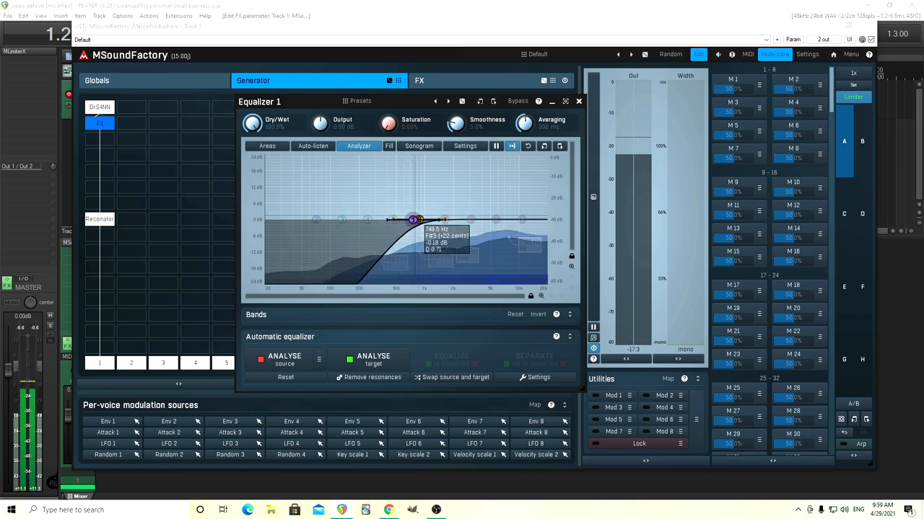
pyautogui.moveTo(412, 219); pyautogui.dragTo(401, 222)
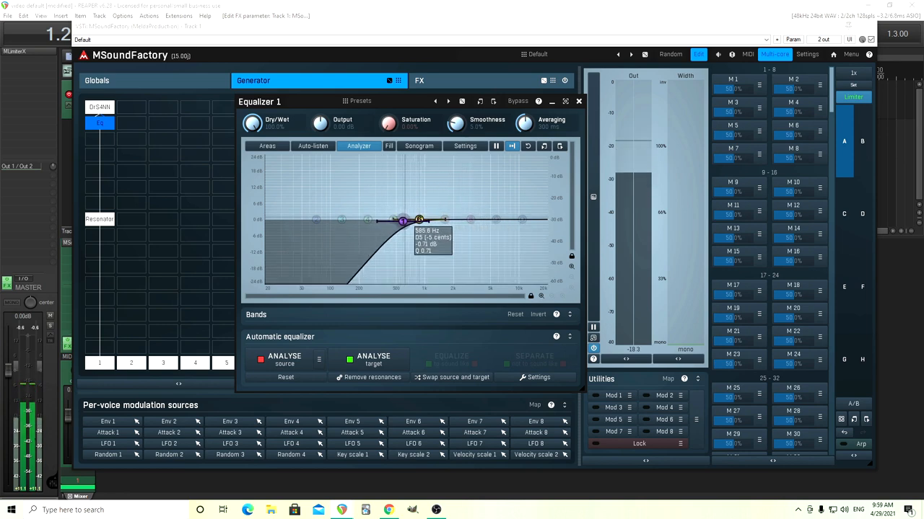
pyautogui.moveTo(403, 219); pyautogui.dragTo(345, 220)
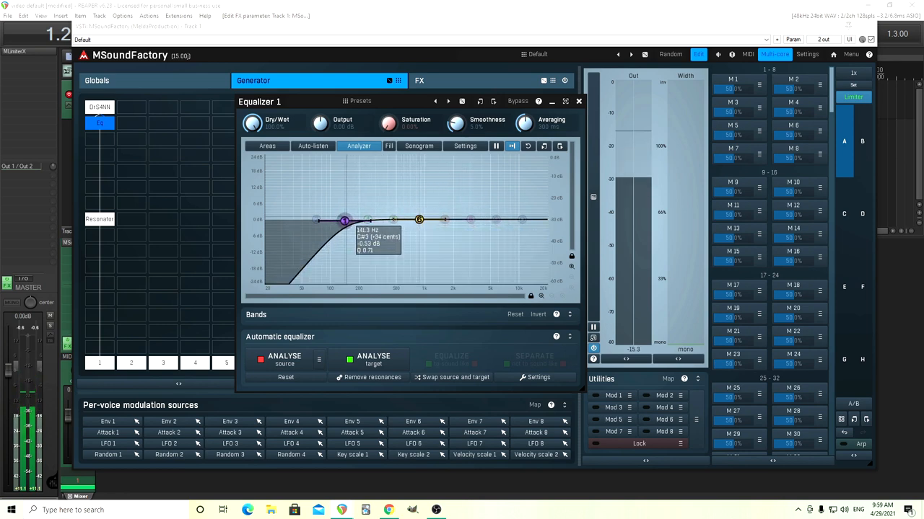
pyautogui.moveTo(343, 220); pyautogui.dragTo(346, 219)
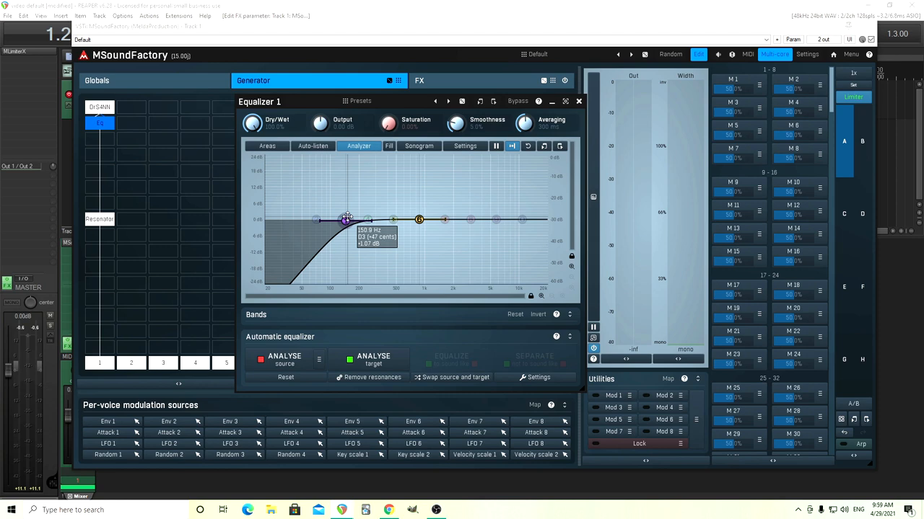
pyautogui.moveTo(346, 220); pyautogui.dragTo(344, 220)
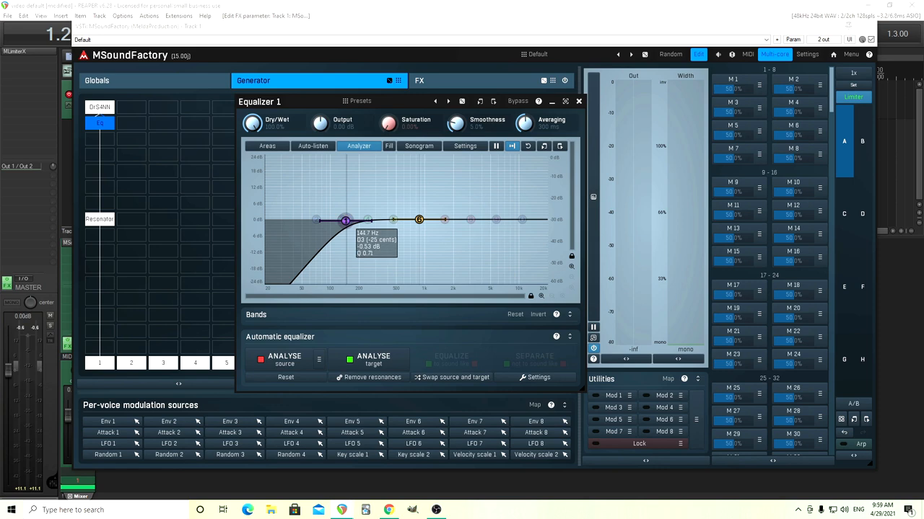
# Step: Compare lower and higher positions and settle the high-pass cutoff at its final low frequency
pyautogui.moveTo(345, 219); pyautogui.dragTo(335, 219)
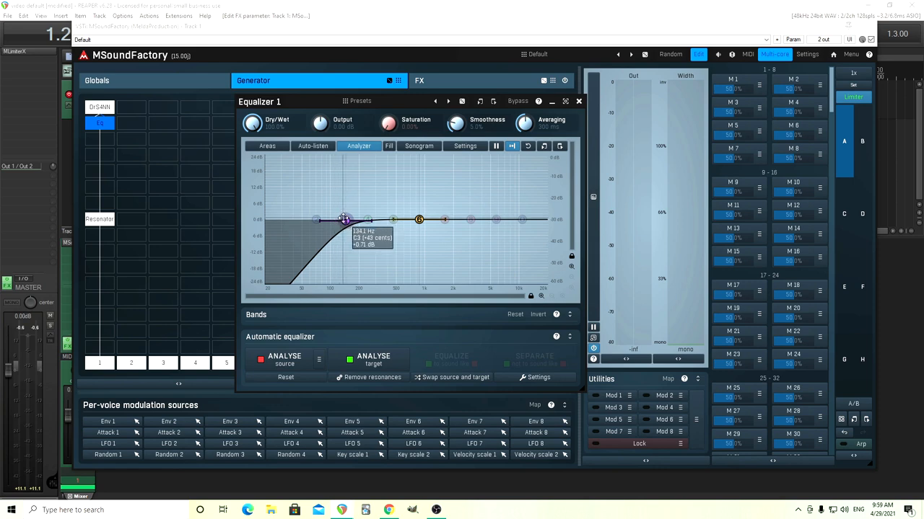
pyautogui.moveTo(344, 219); pyautogui.dragTo(269, 220)
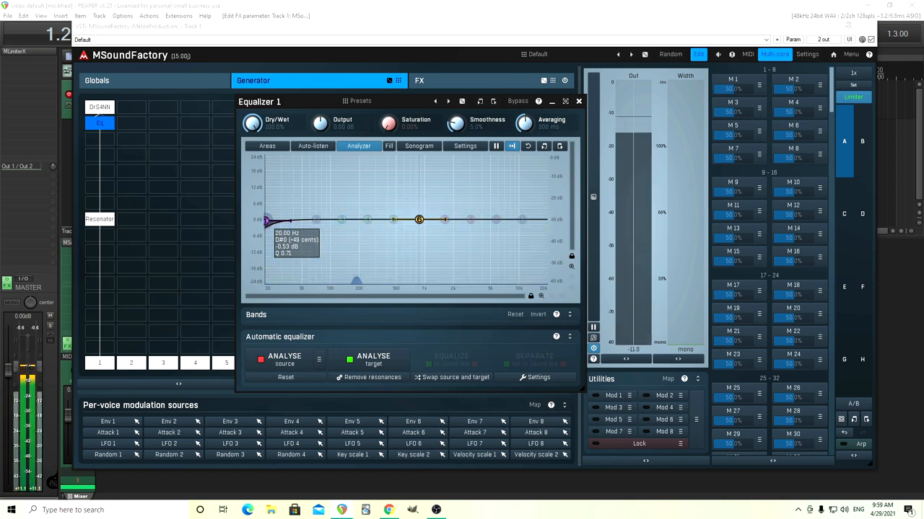
pyautogui.moveTo(267, 220); pyautogui.dragTo(332, 222)
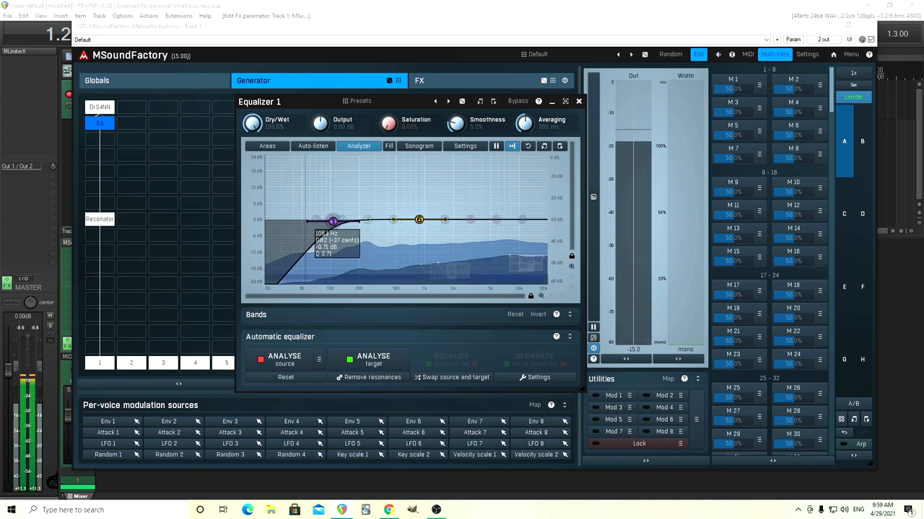
pyautogui.moveTo(331, 221); pyautogui.dragTo(375, 219)
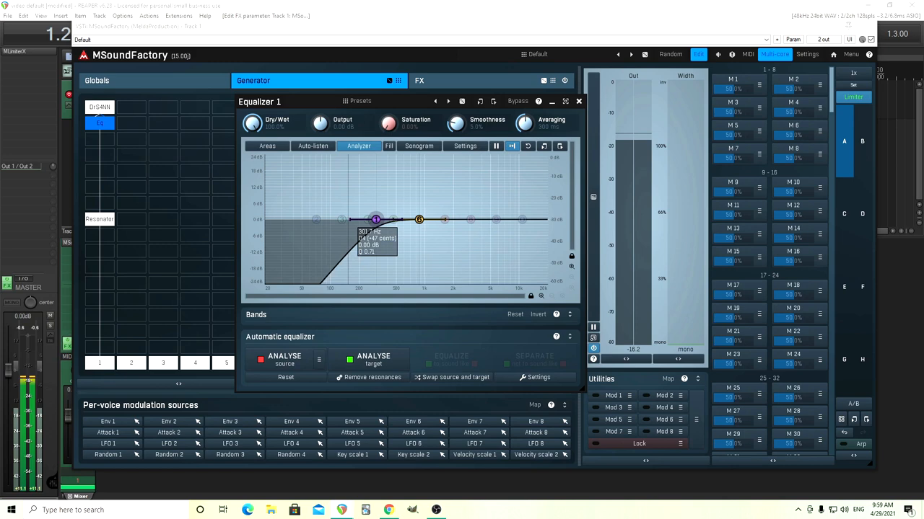
pyautogui.moveTo(375, 220); pyautogui.dragTo(335, 222)
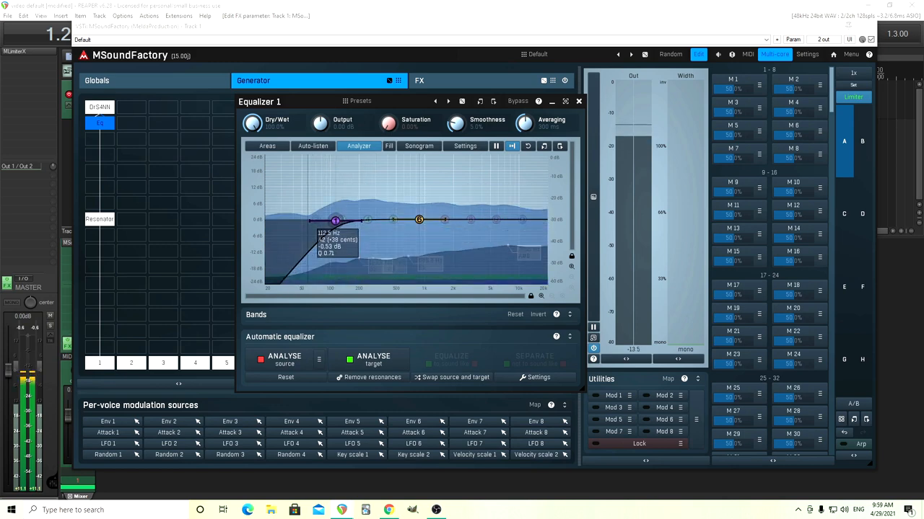
pyautogui.moveTo(335, 221); pyautogui.dragTo(330, 220)
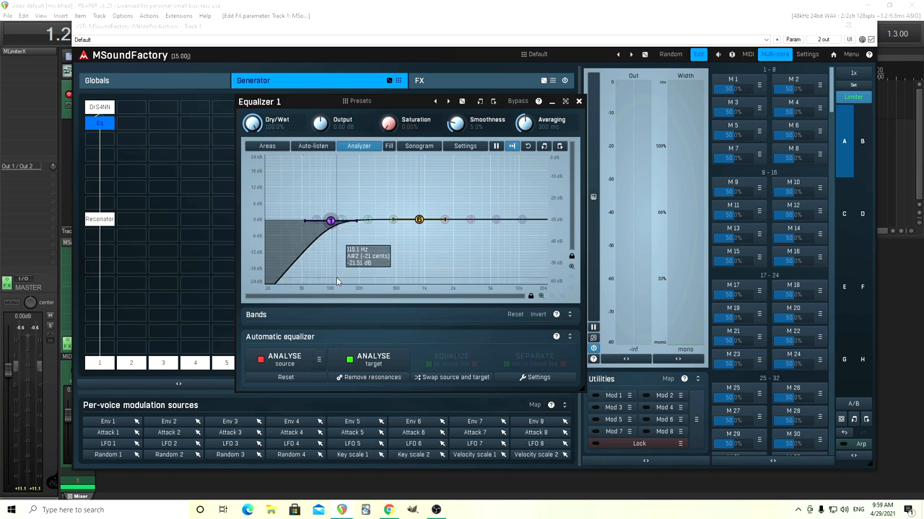
pyautogui.moveTo(329, 219); pyautogui.dragTo(331, 219)
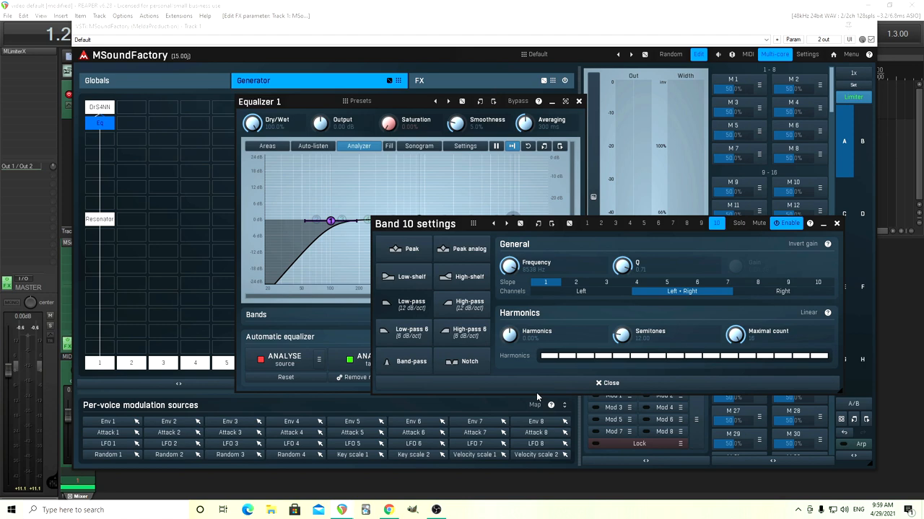
# Step: Make band 10 a Low-pass filter and pull its cutoff down to roll off the highest frequencies
pyautogui.click(609, 382)
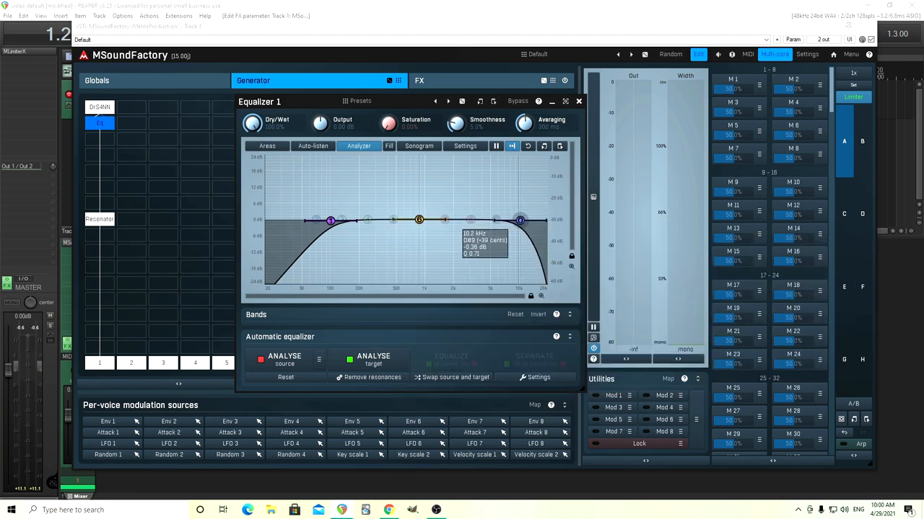
pyautogui.moveTo(520, 219); pyautogui.dragTo(518, 220)
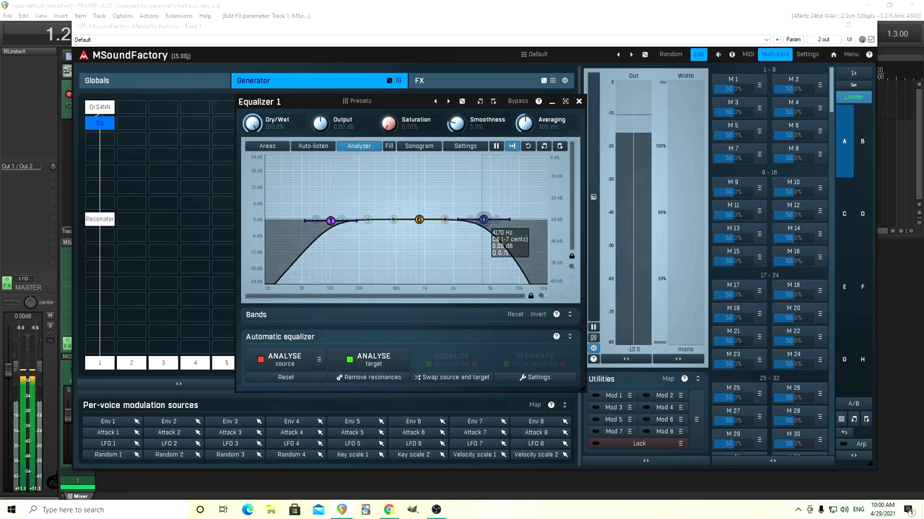
pyautogui.moveTo(483, 220); pyautogui.dragTo(486, 220)
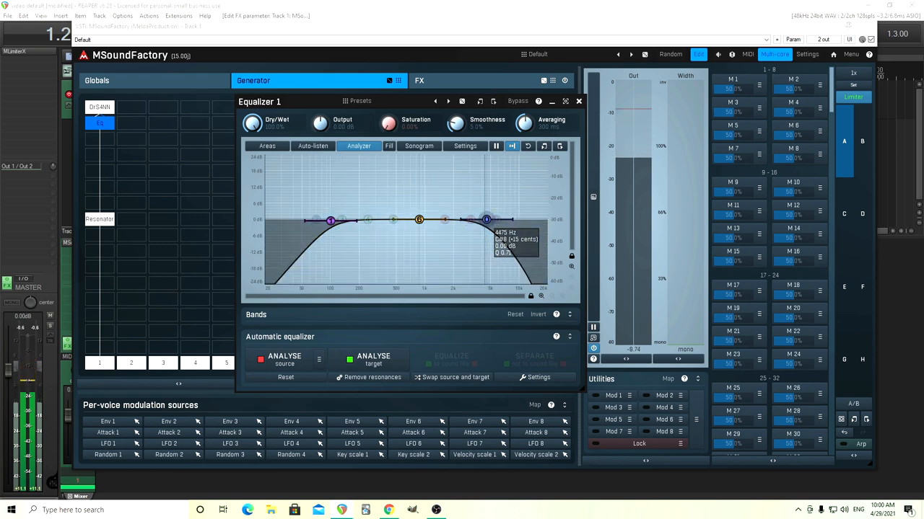
pyautogui.moveTo(486, 220); pyautogui.dragTo(486, 220)
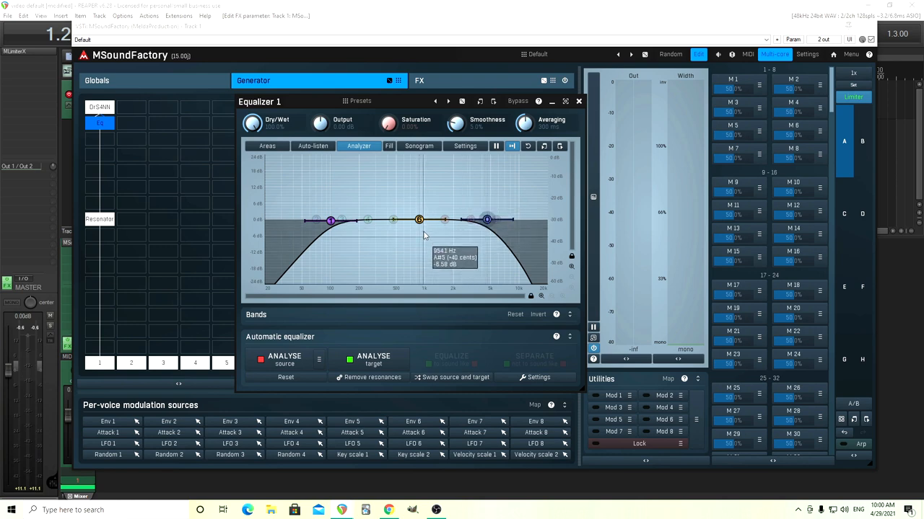
# Step: Raise a midrange bell band into a small boost and shift it lower in frequency
pyautogui.moveTo(418, 219); pyautogui.dragTo(430, 208)
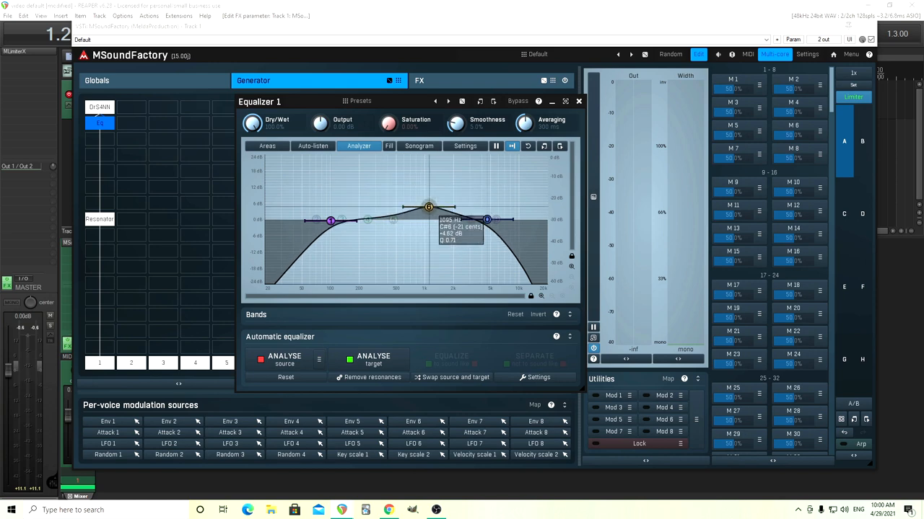
pyautogui.moveTo(430, 208); pyautogui.dragTo(381, 208)
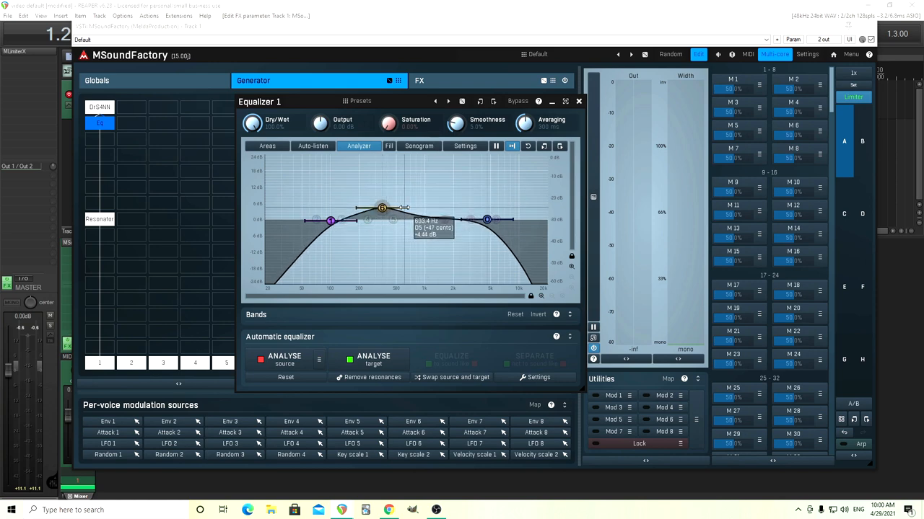
pyautogui.moveTo(381, 208); pyautogui.dragTo(381, 211)
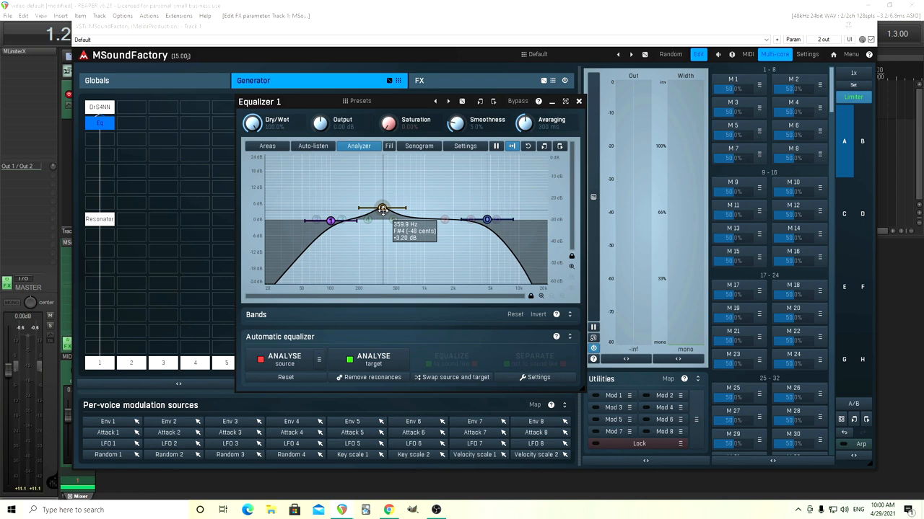
pyautogui.moveTo(382, 209); pyautogui.dragTo(384, 208)
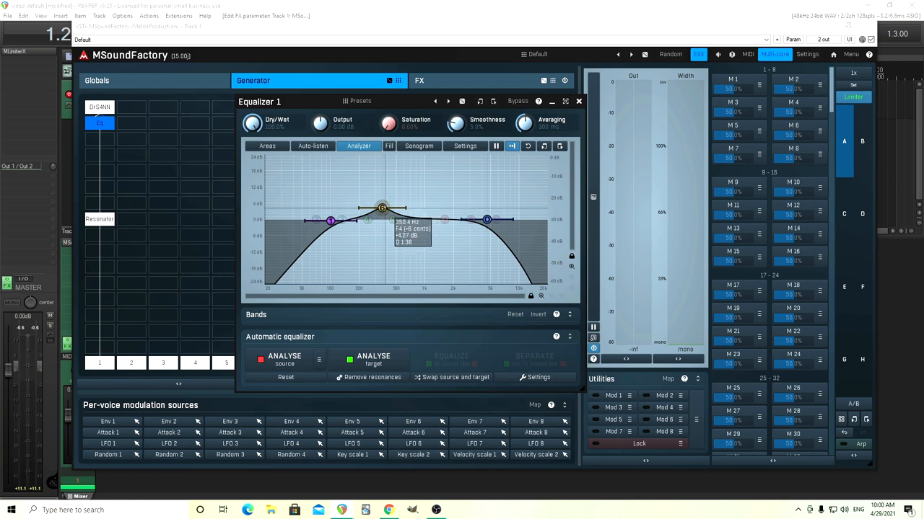
# Step: Try a stronger mid peak swept higher, then flatten the band back to 0 dB
pyautogui.moveTo(381, 207); pyautogui.dragTo(376, 188)
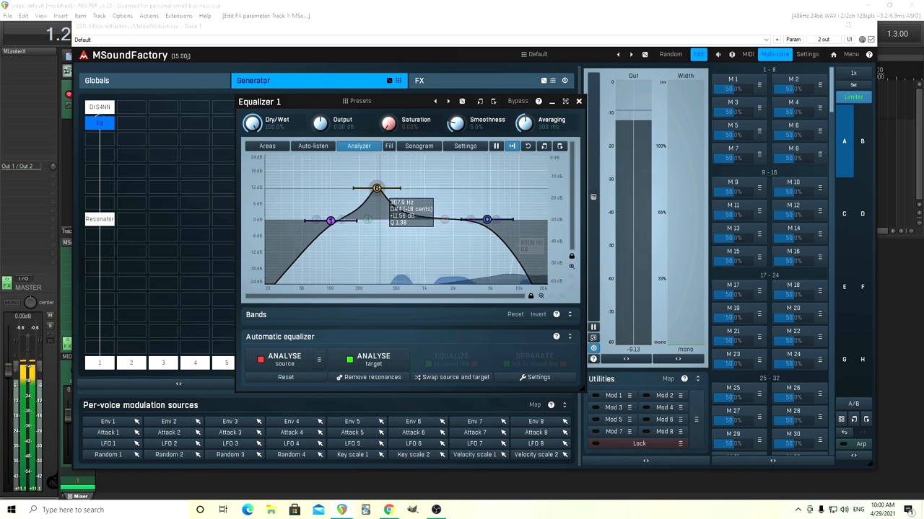
pyautogui.moveTo(377, 188); pyautogui.dragTo(440, 185)
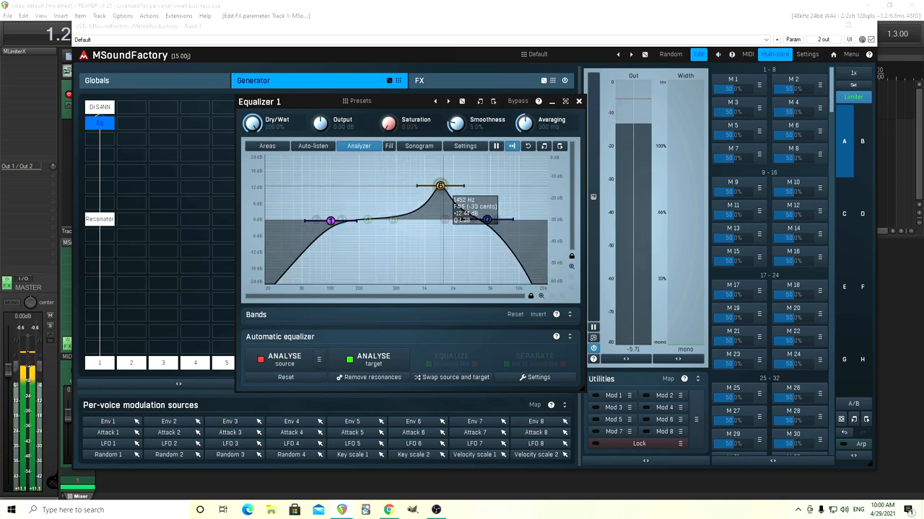
pyautogui.moveTo(441, 186); pyautogui.dragTo(403, 257)
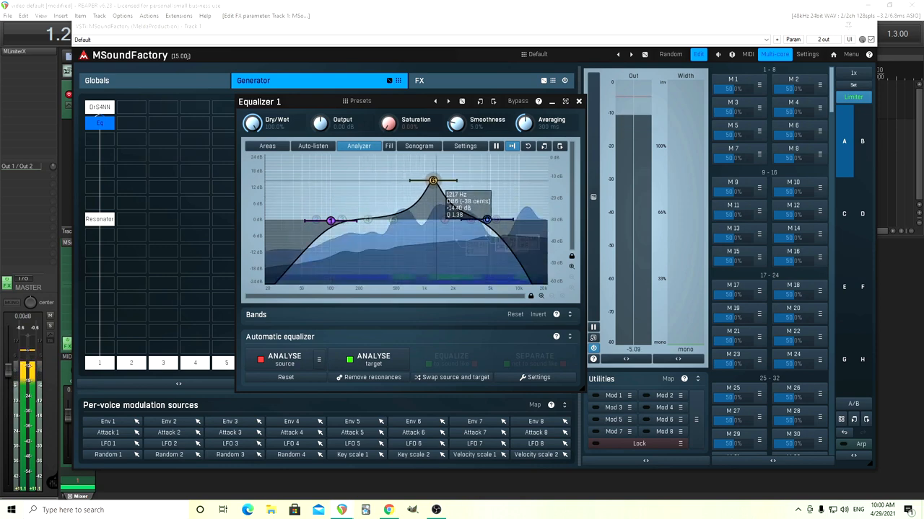
pyautogui.moveTo(433, 180); pyautogui.dragTo(387, 224)
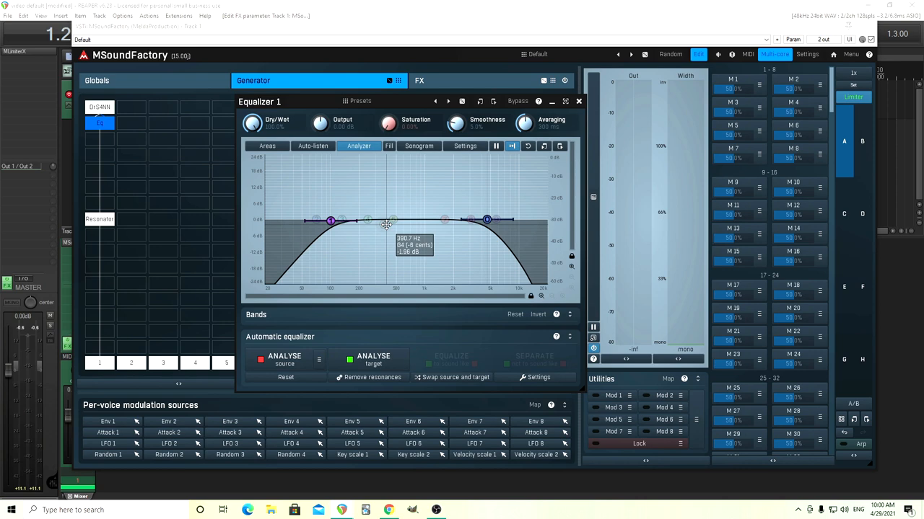
pyautogui.moveTo(113, 155)
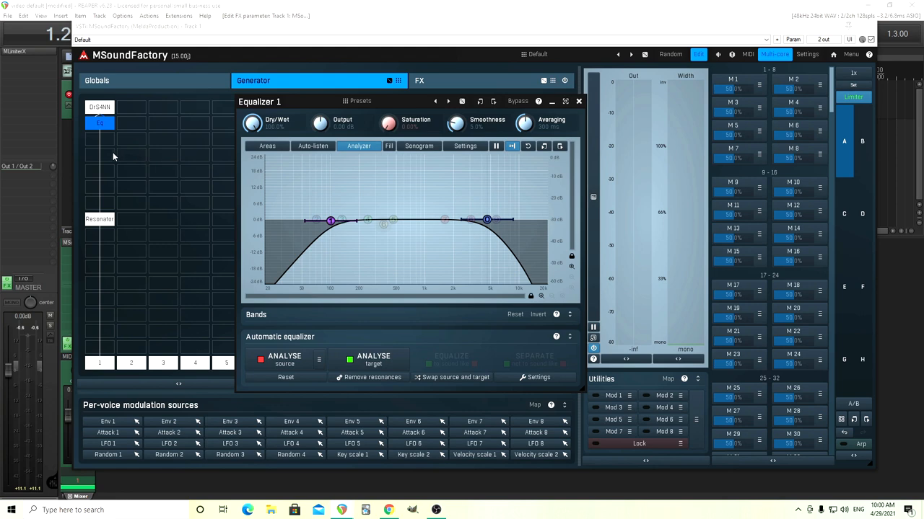
pyautogui.moveTo(109, 144)
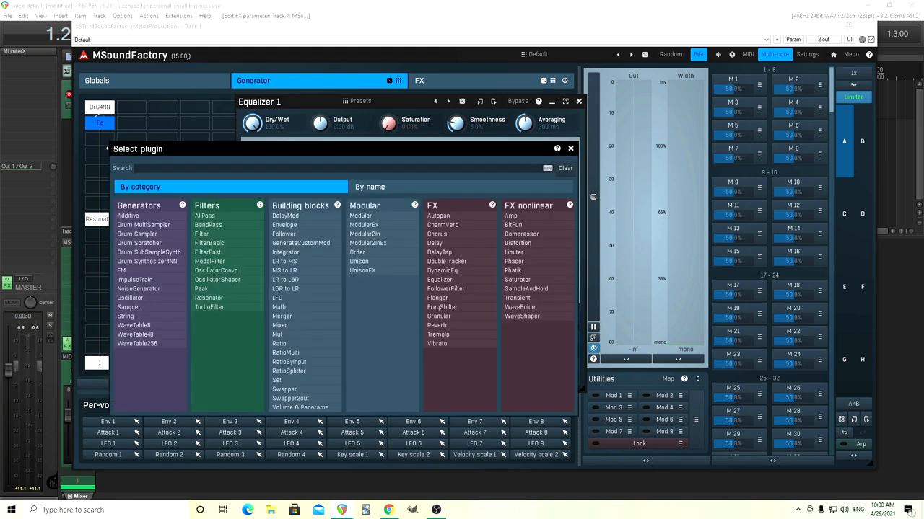
# Step: Add a Filter module below the equalizer, select it and show its controls with the EQ window closed
pyautogui.click(202, 234)
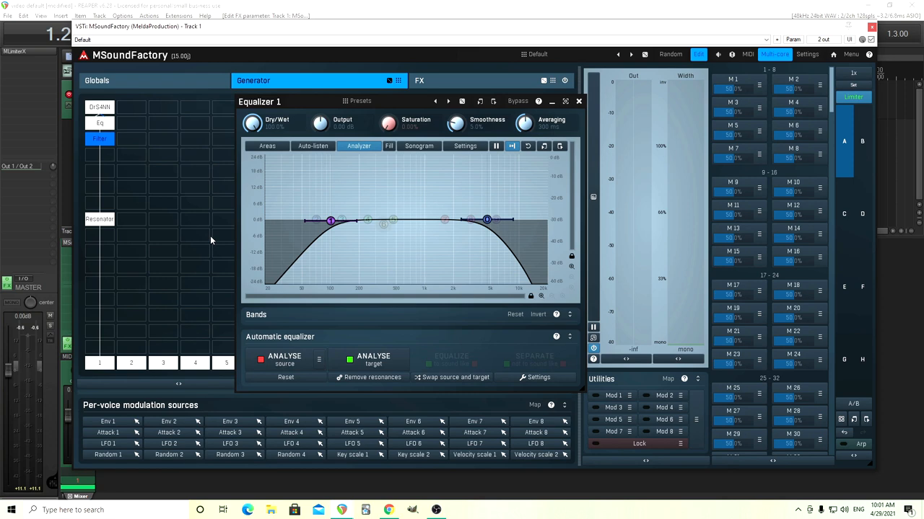
pyautogui.click(99, 124)
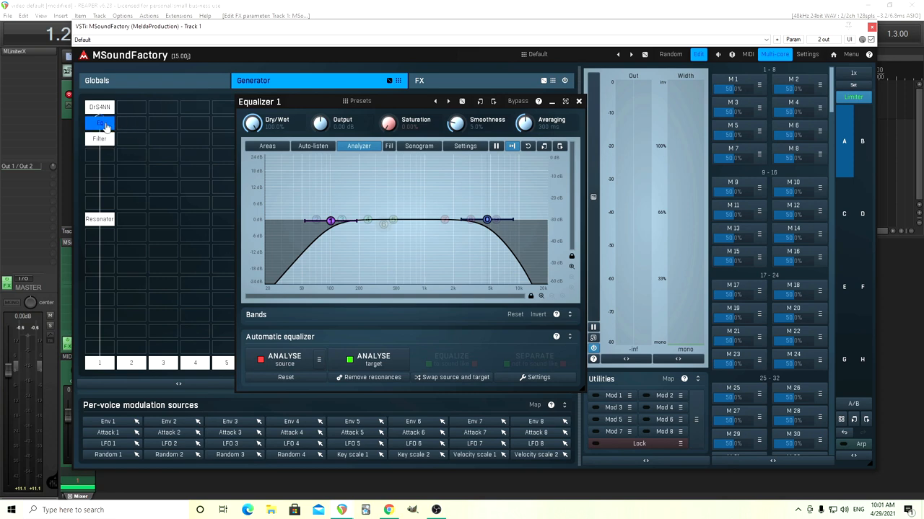
pyautogui.click(99, 123)
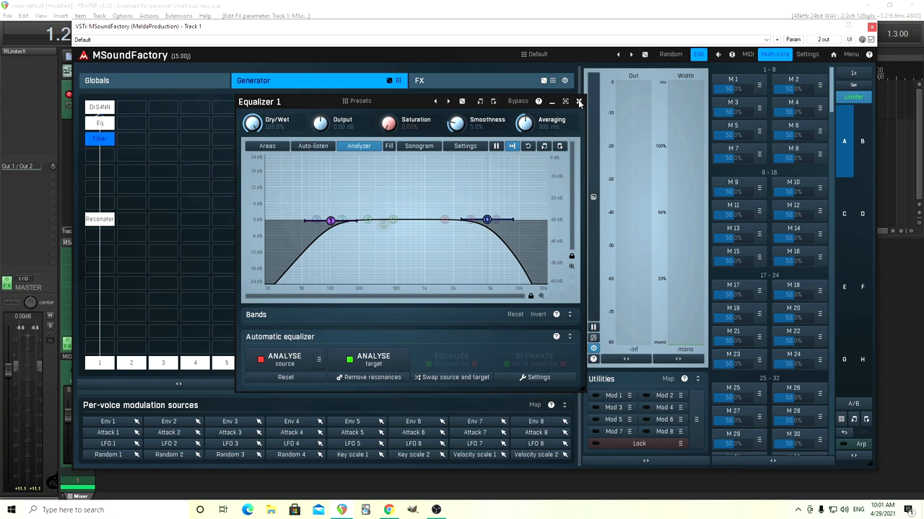
pyautogui.click(100, 139)
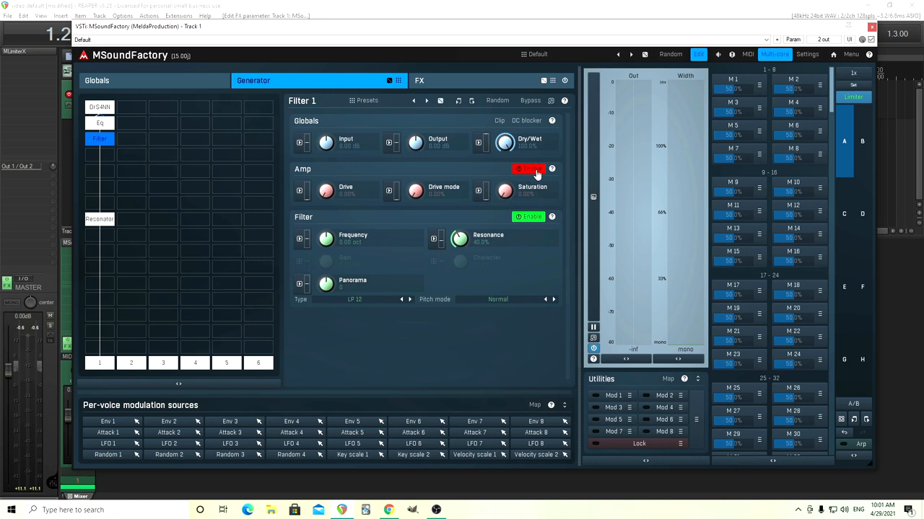
# Step: Disable Filter 1's amp stage, keep the filter section enabled and step its type through the Comb variants
pyautogui.click(528, 167)
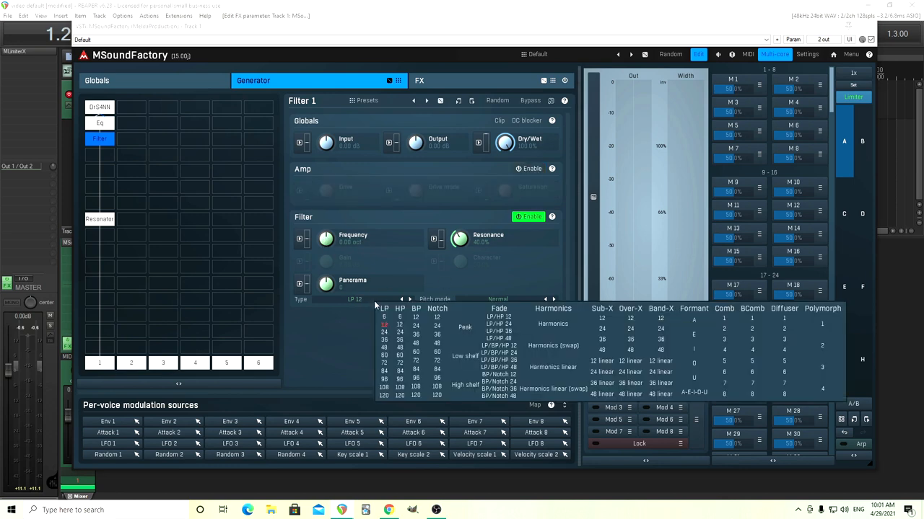
pyautogui.moveTo(592, 278)
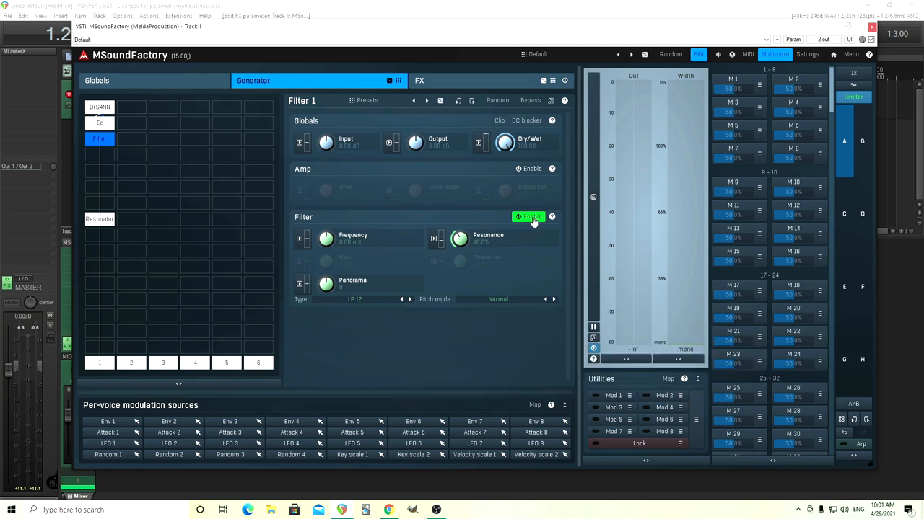
pyautogui.click(528, 217)
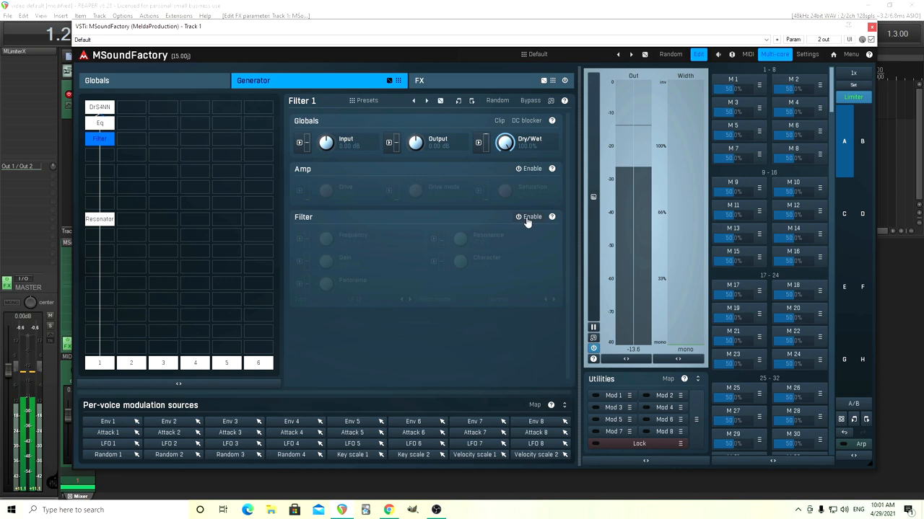
pyautogui.click(531, 217)
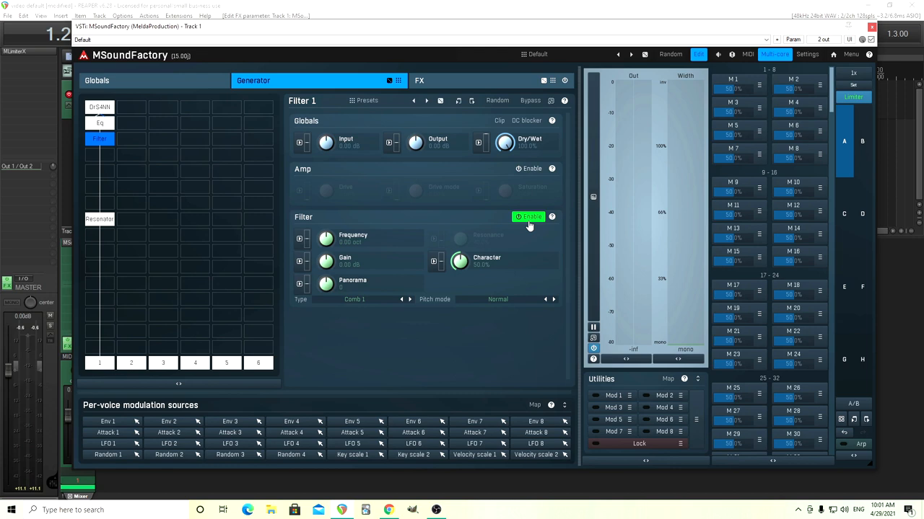
pyautogui.moveTo(421, 313)
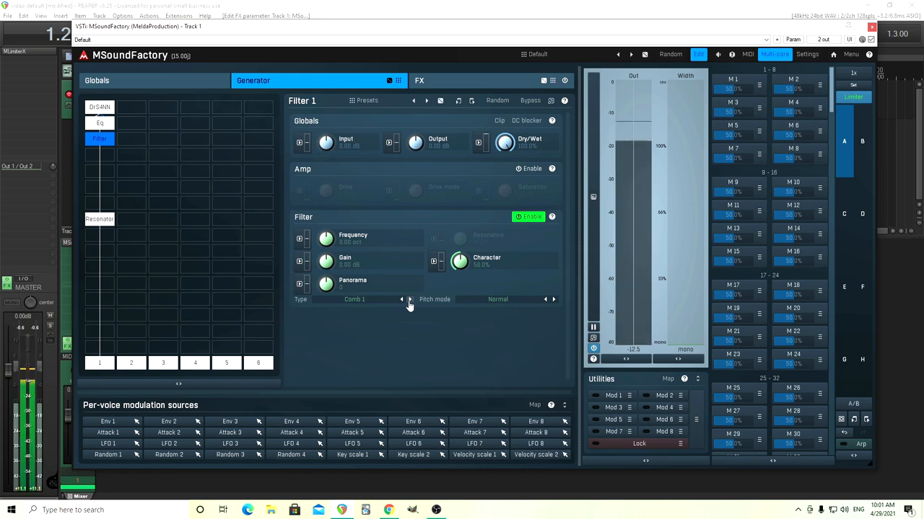
pyautogui.click(410, 299)
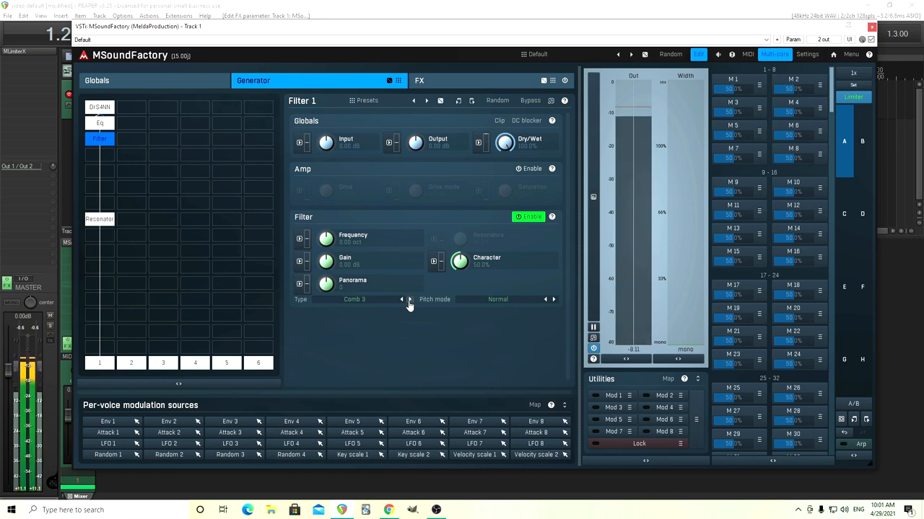
pyautogui.click(409, 299)
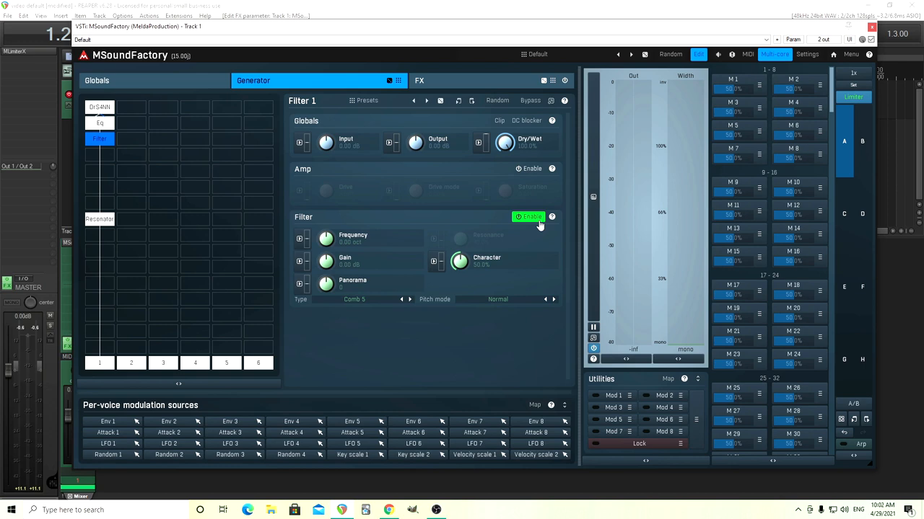
pyautogui.moveTo(384, 309)
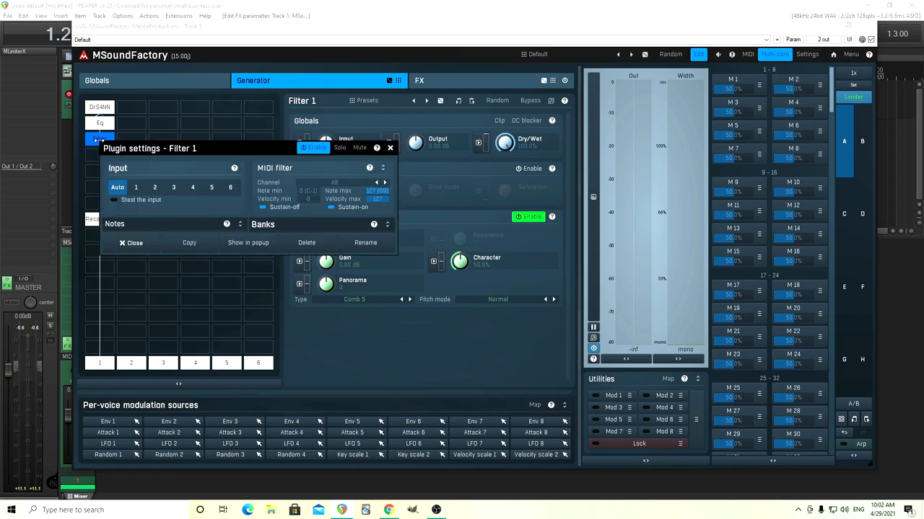
# Step: Rename the comb filter module to 'Pluck position', accepting the rename warning
pyautogui.click(366, 242)
pyautogui.write('Pluck positio')
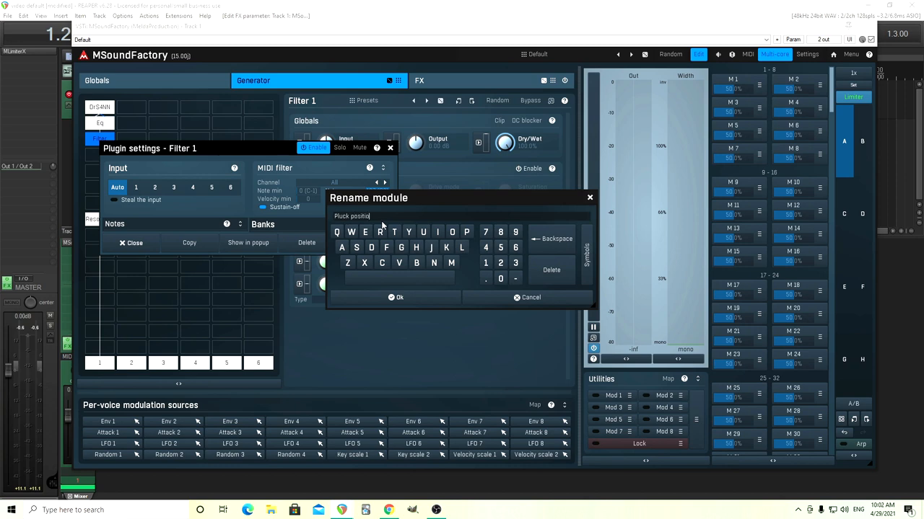
pyautogui.click(395, 298)
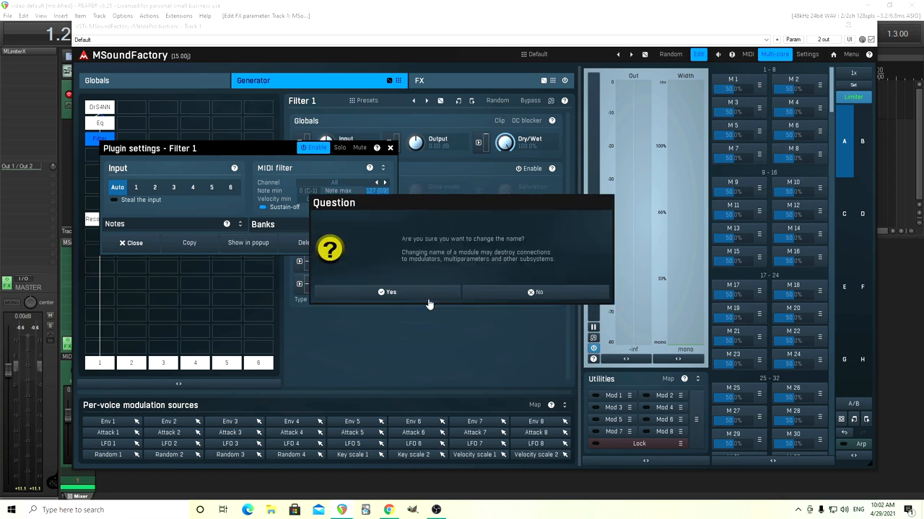
pyautogui.click(388, 292)
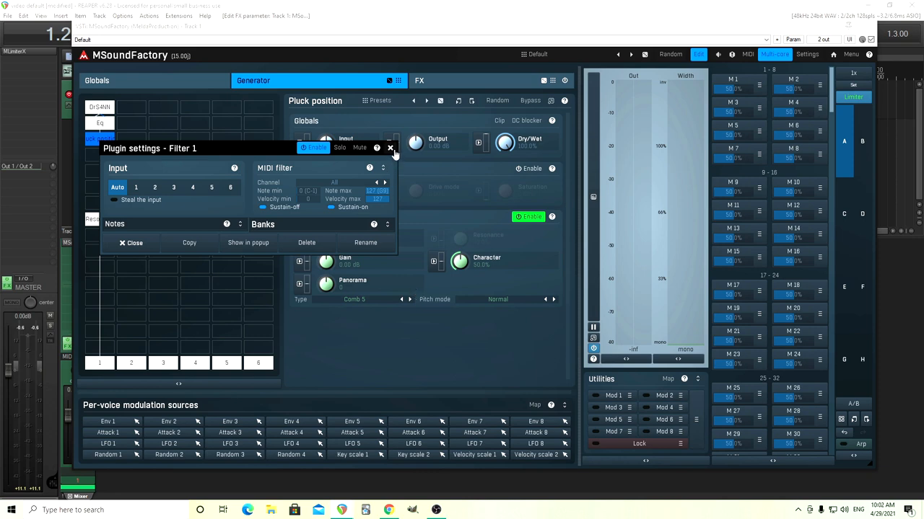
pyautogui.click(390, 147)
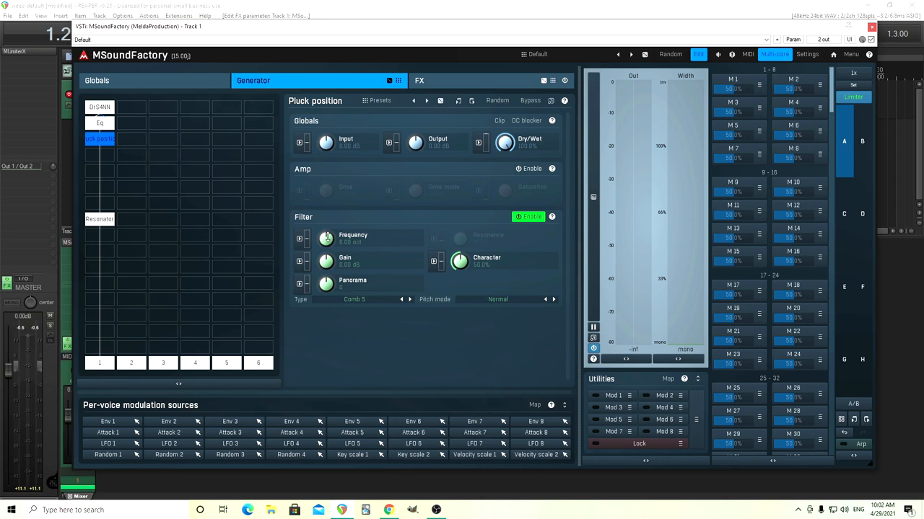
pyautogui.moveTo(845, 452)
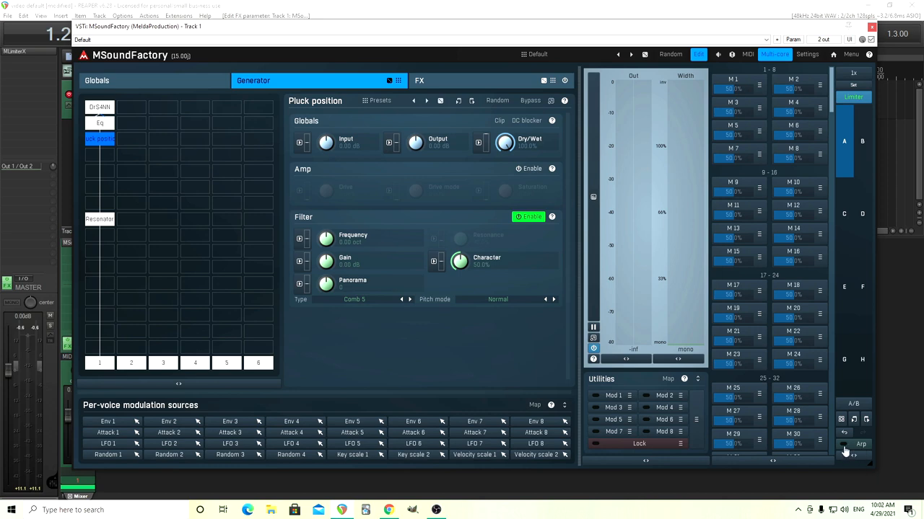
# Step: Bring up the modulation editor for the comb filter's Frequency
pyautogui.click(845, 444)
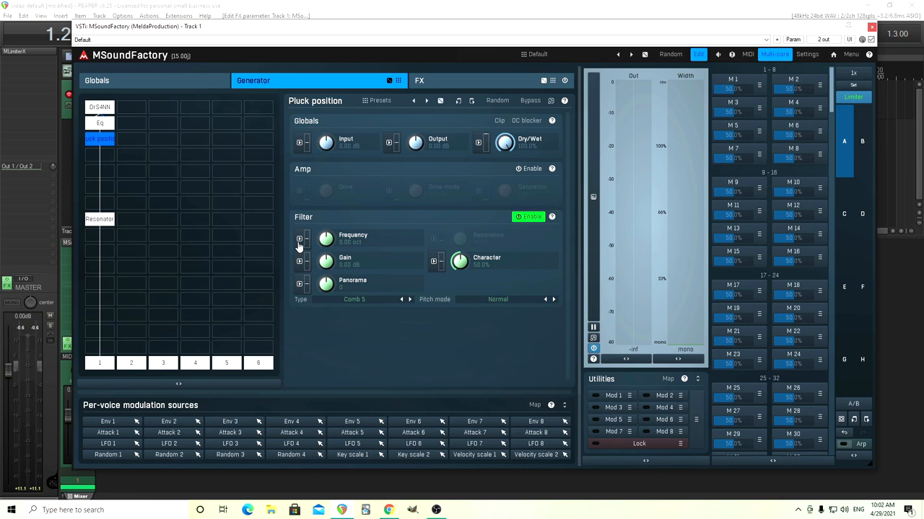
pyautogui.click(298, 239)
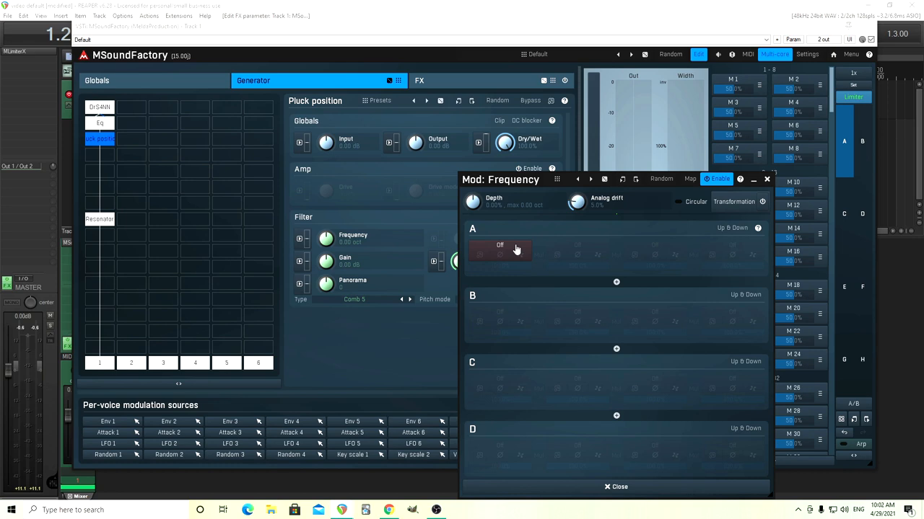
# Step: Assign Note random 1 as the comb Frequency modulation source and set an initial depth
pyautogui.click(500, 245)
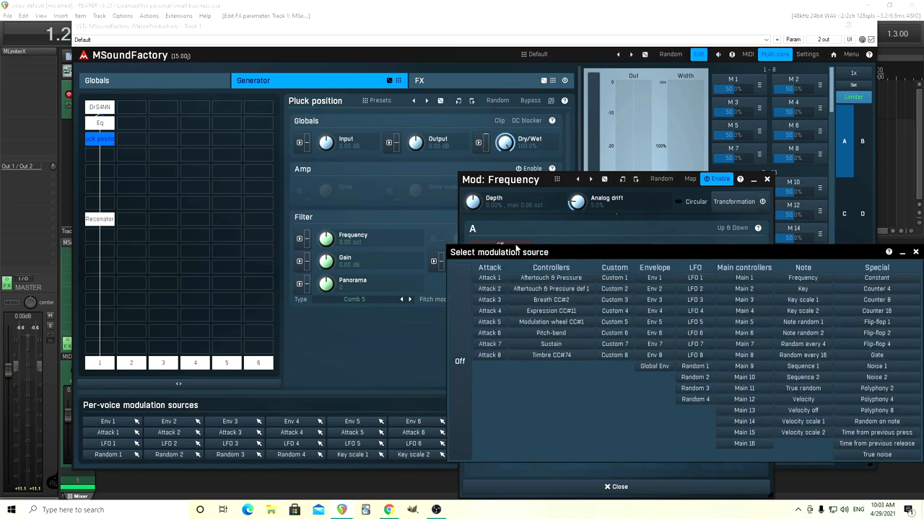
pyautogui.moveTo(797, 329)
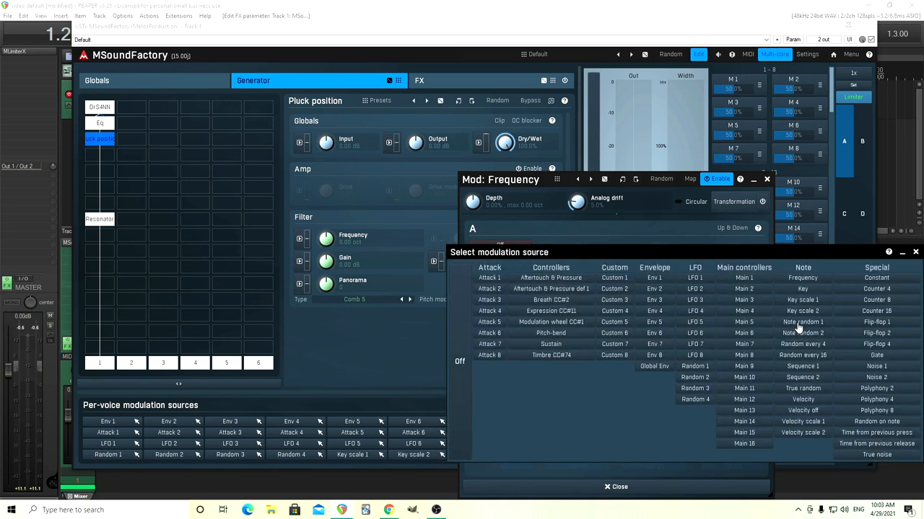
pyautogui.click(803, 322)
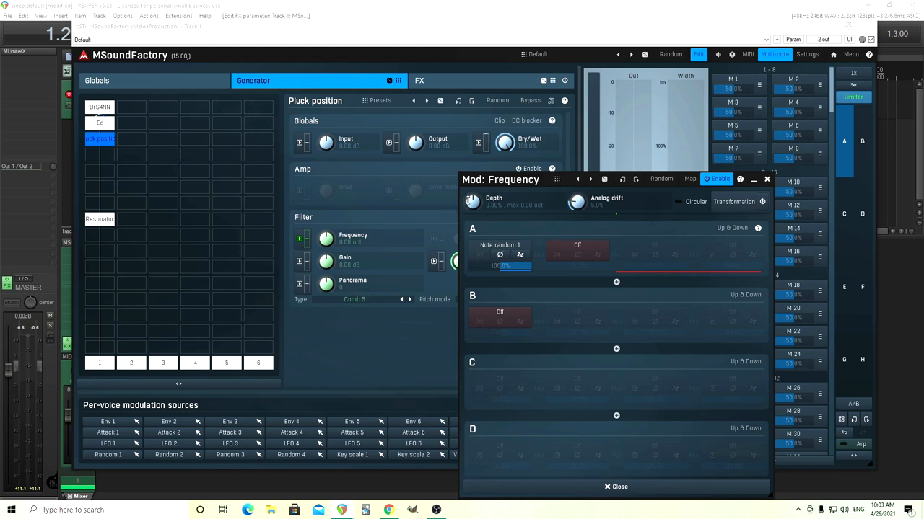
pyautogui.moveTo(474, 205); pyautogui.dragTo(474, 188)
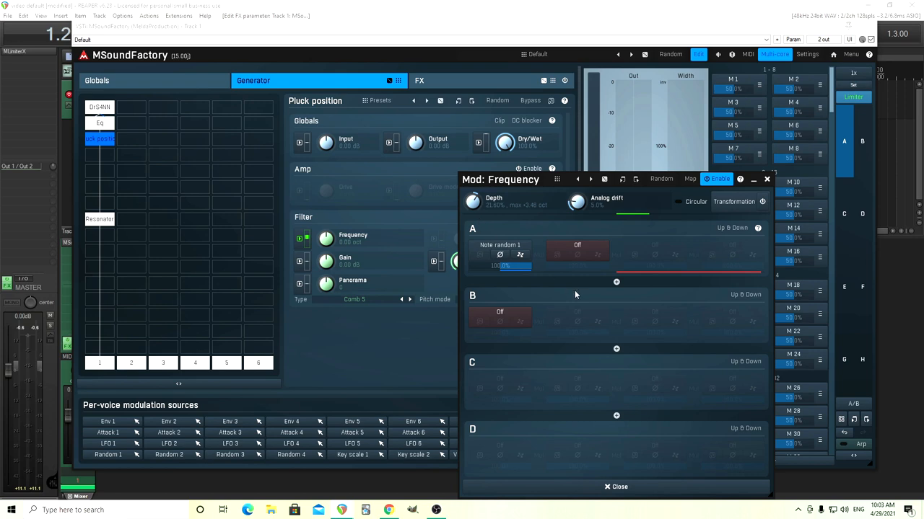
pyautogui.moveTo(768, 187)
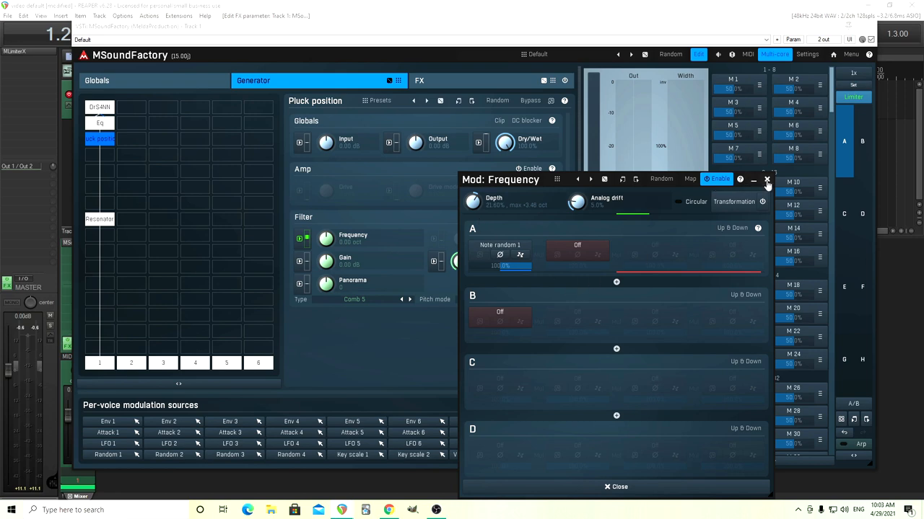
pyautogui.click(768, 179)
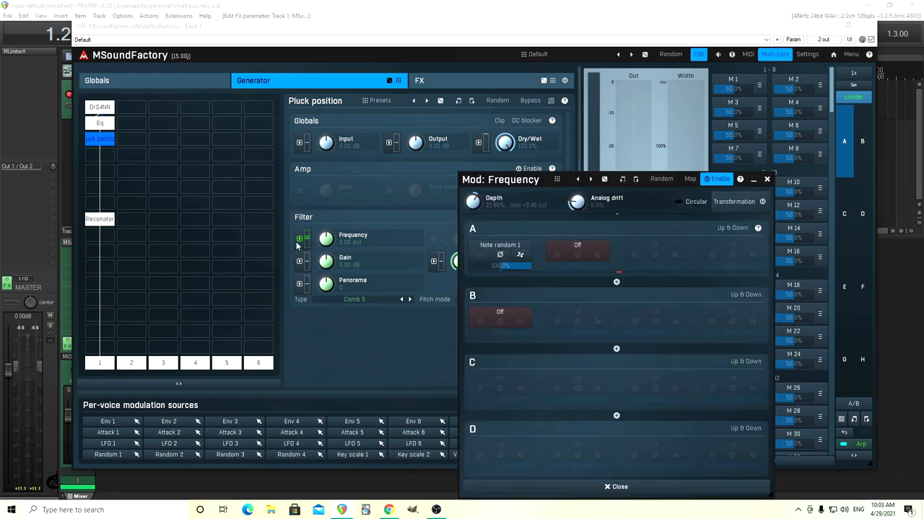
# Step: Compare with the modulation bypassed, re-enable it and settle on a small random depth
pyautogui.click(716, 179)
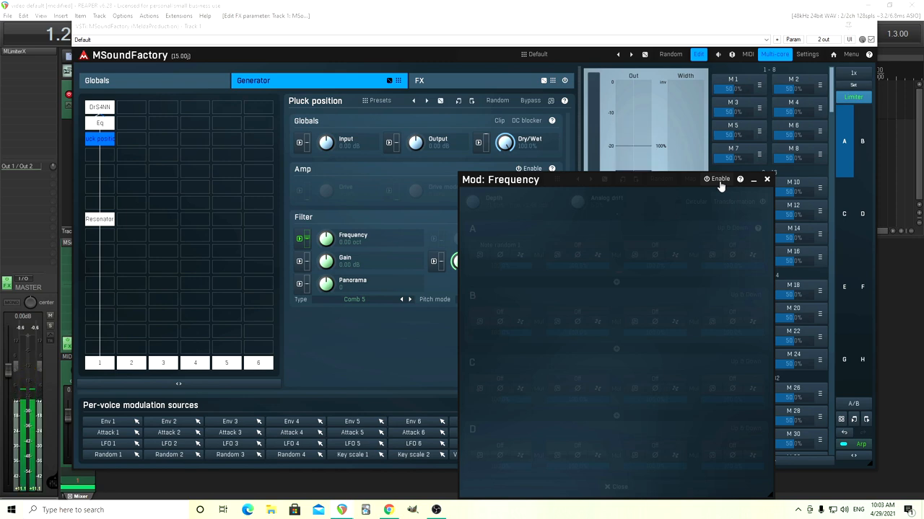
pyautogui.click(716, 179)
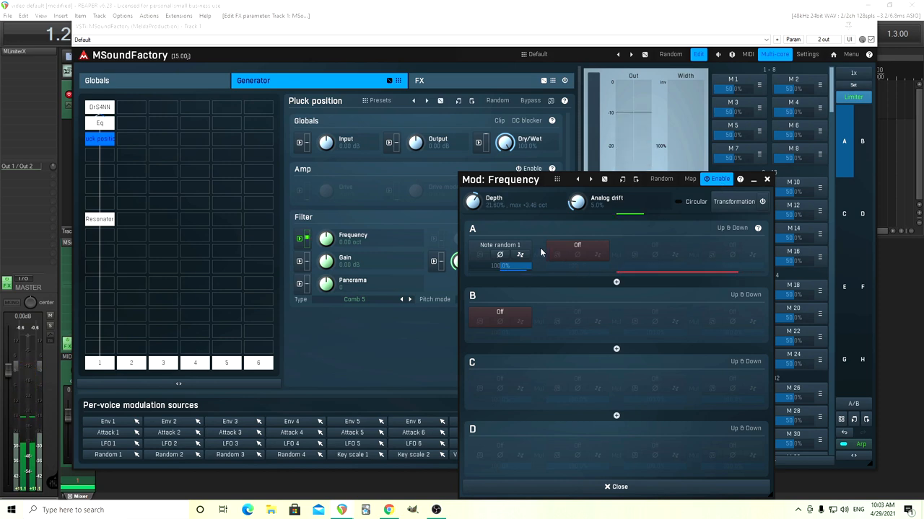
pyautogui.moveTo(473, 202); pyautogui.dragTo(473, 205)
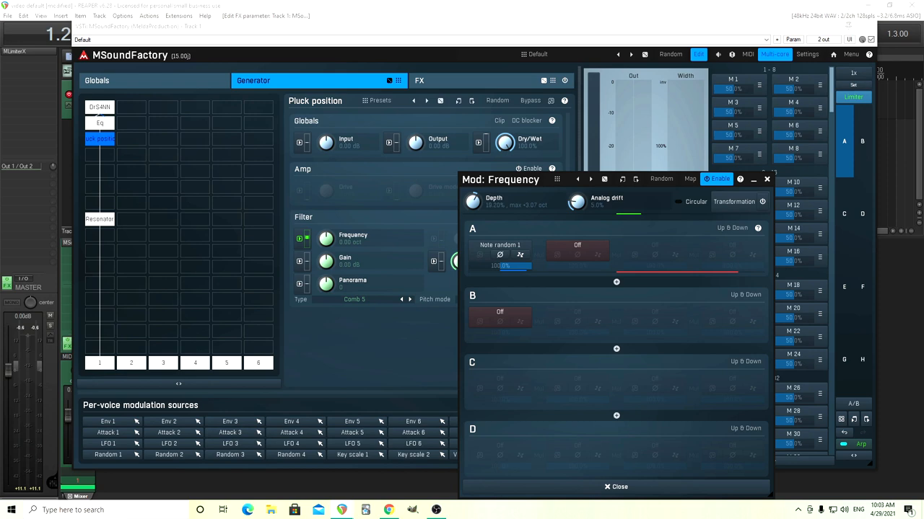
pyautogui.moveTo(472, 200); pyautogui.dragTo(472, 209)
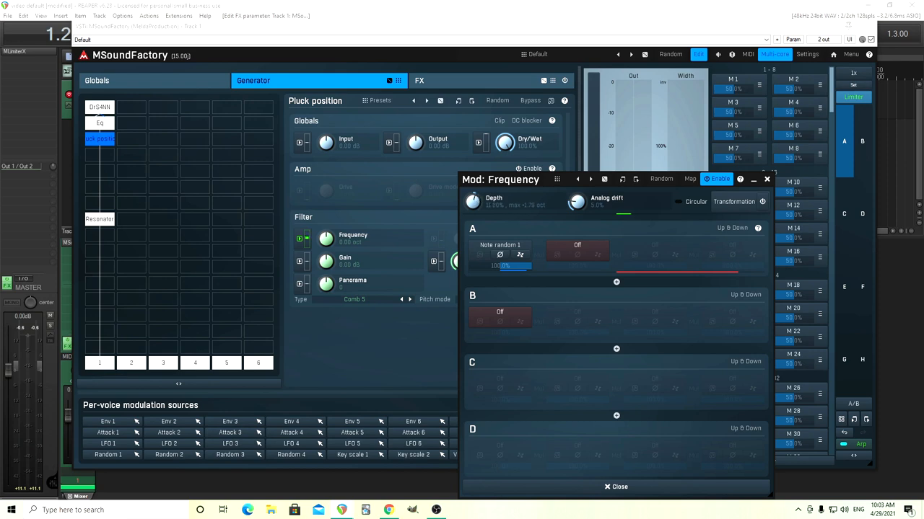
pyautogui.moveTo(473, 200); pyautogui.dragTo(475, 205)
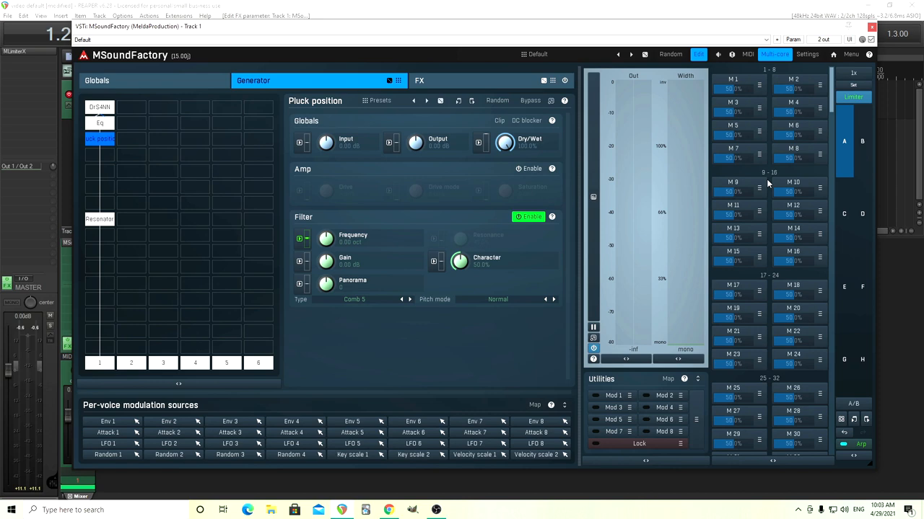
pyautogui.moveTo(396, 218)
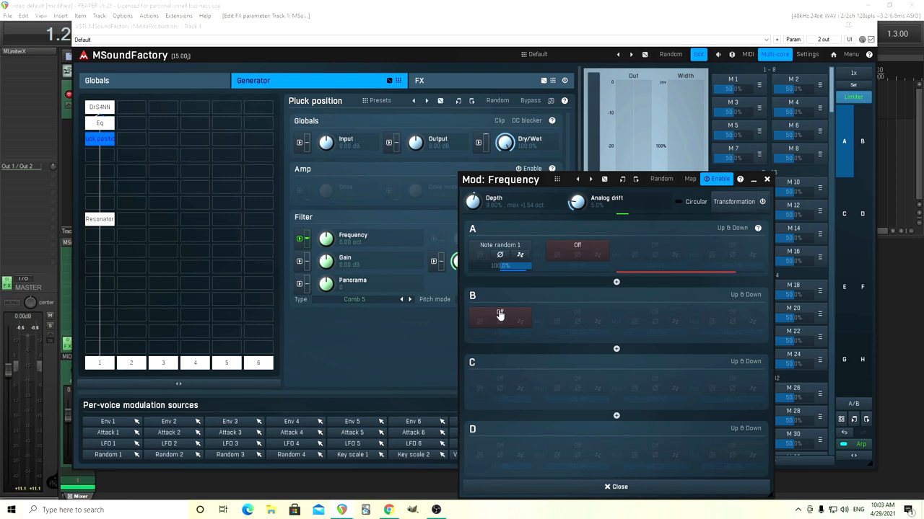
pyautogui.click(499, 316)
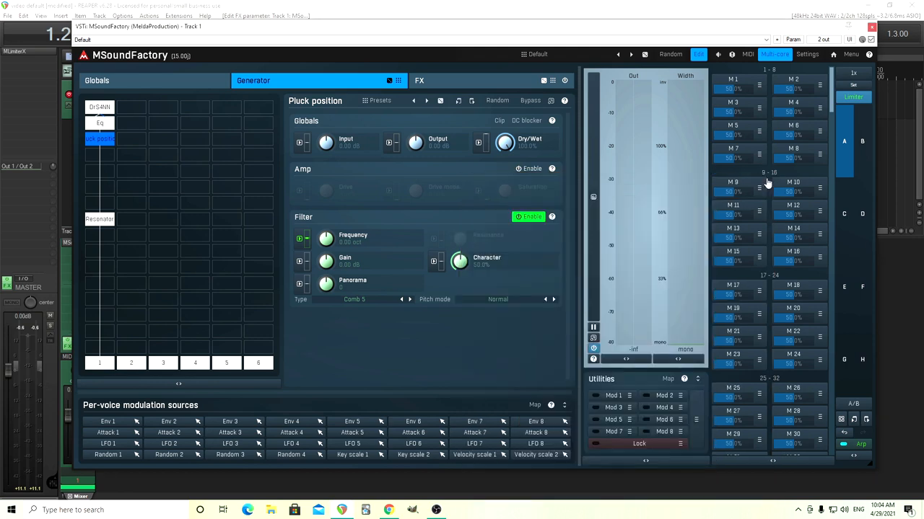
pyautogui.moveTo(193, 252)
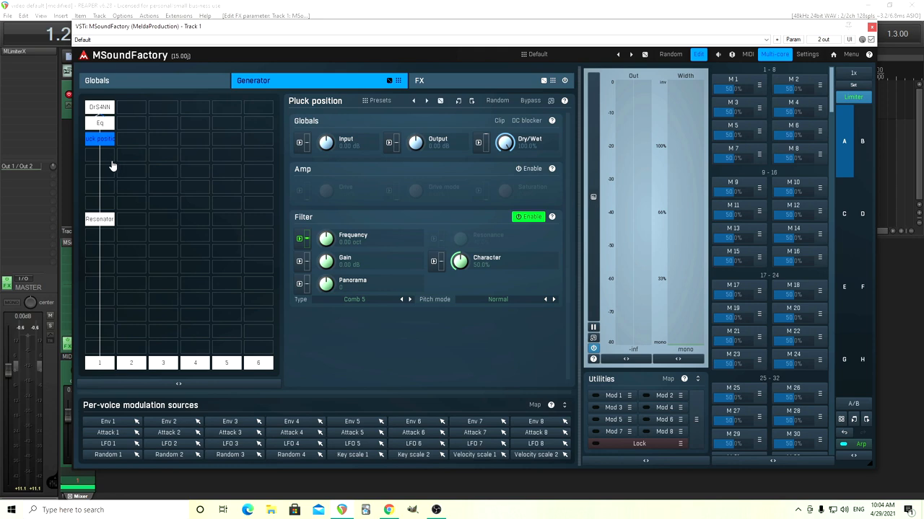
pyautogui.moveTo(108, 173)
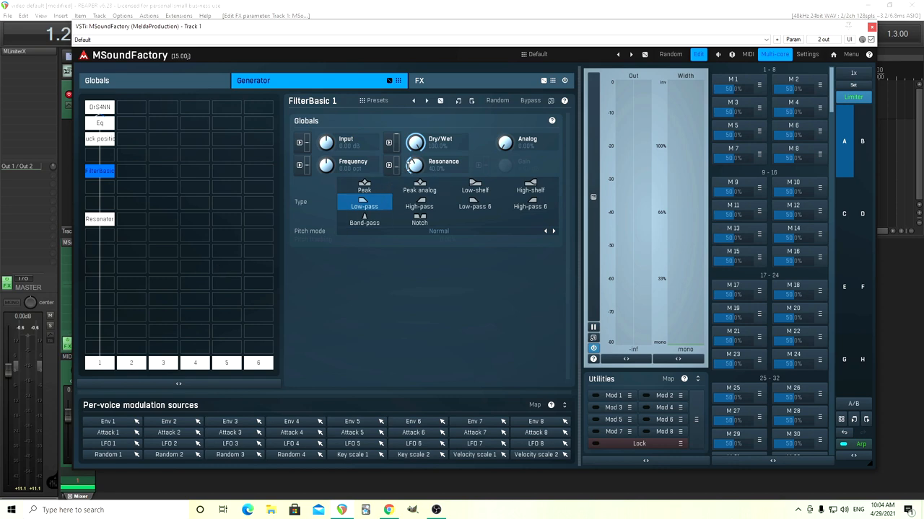
# Step: Insert a FilterBasic low-pass module below the EQ and bring up its Frequency modulation
pyautogui.doubleClick(416, 164)
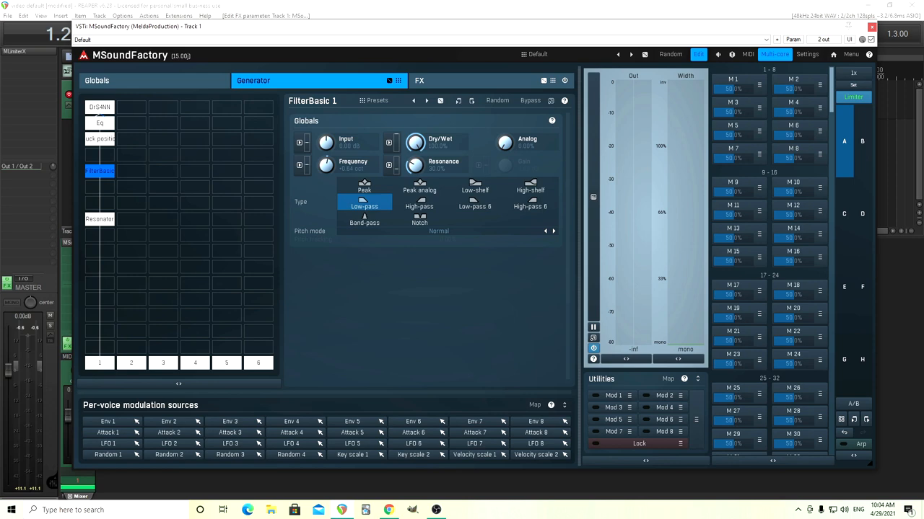
pyautogui.moveTo(332, 167)
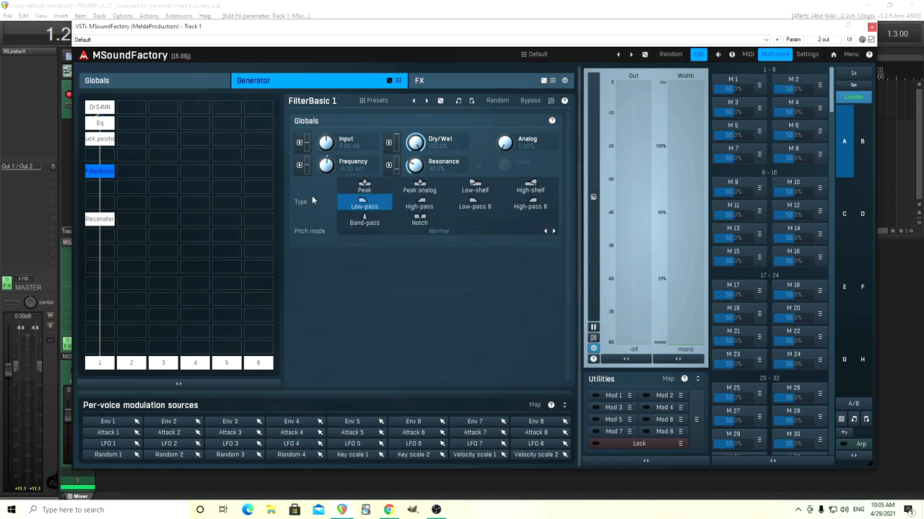
pyautogui.click(390, 165)
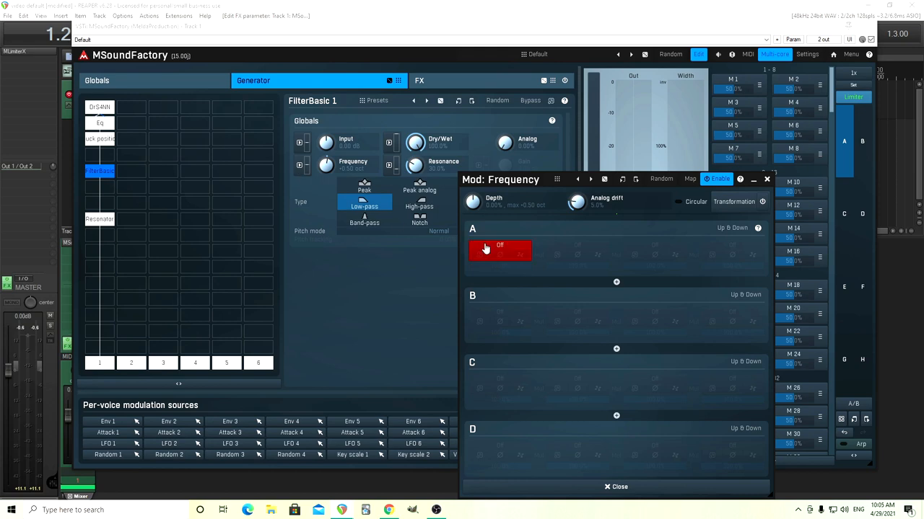
# Step: Set Velocity as slot A source for the low-pass cutoff and dial in its depth
pyautogui.click(499, 245)
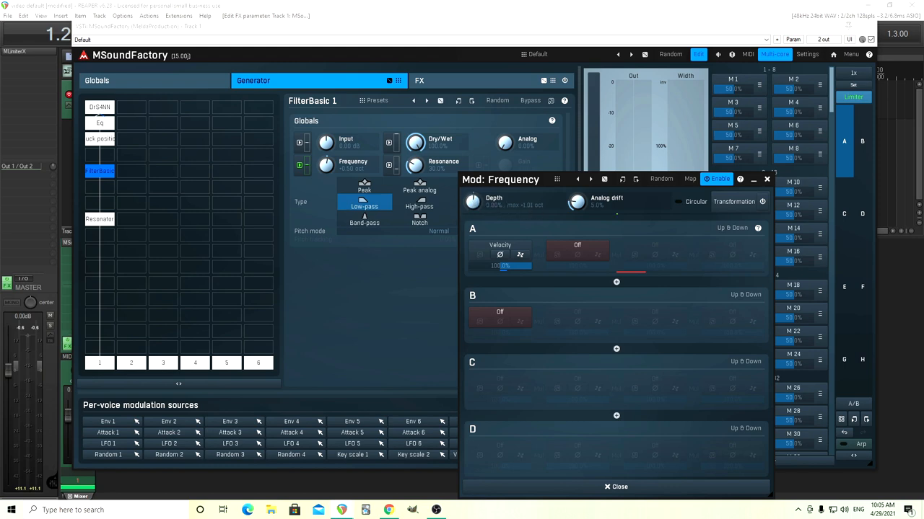
pyautogui.moveTo(473, 200); pyautogui.dragTo(473, 188)
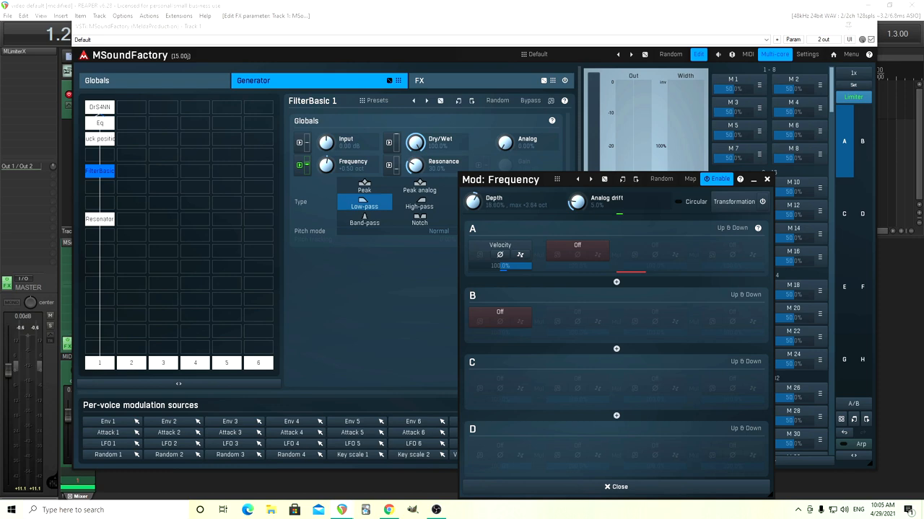
pyautogui.moveTo(472, 202); pyautogui.dragTo(472, 195)
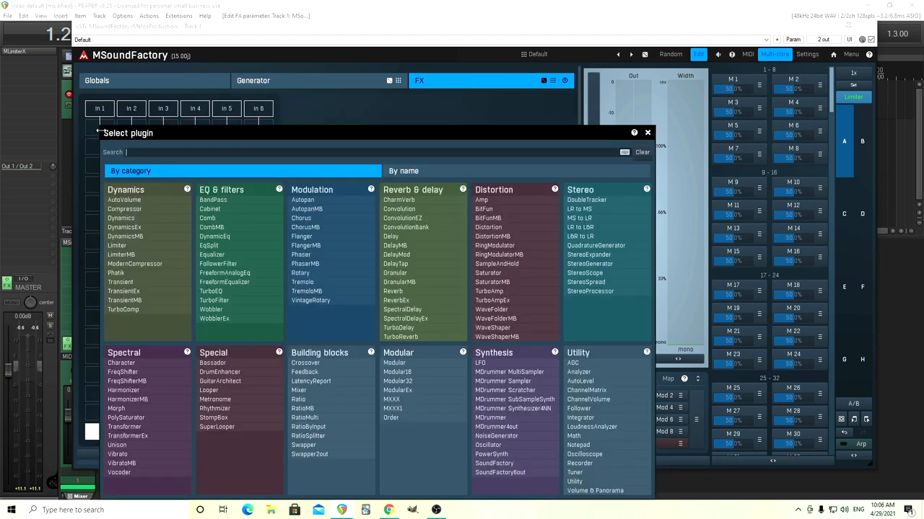
pyautogui.moveTo(402, 218)
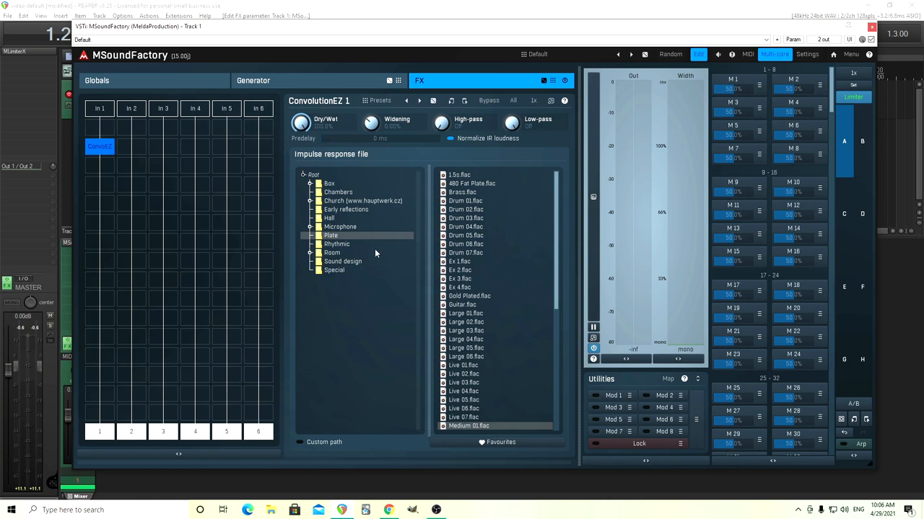
# Step: Load Small Clear hall.flac into ConvolutionEZ and adjust the reverb's Widening
pyautogui.click(329, 218)
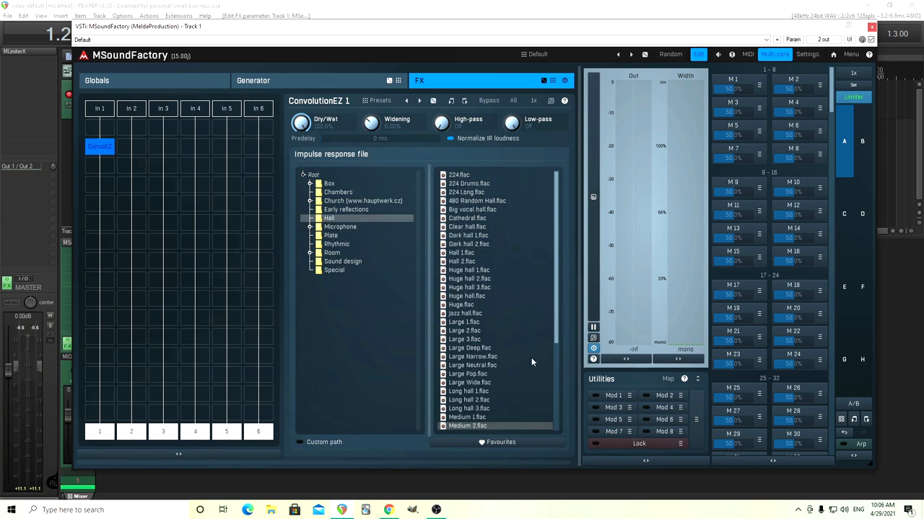
pyautogui.scroll(-3)
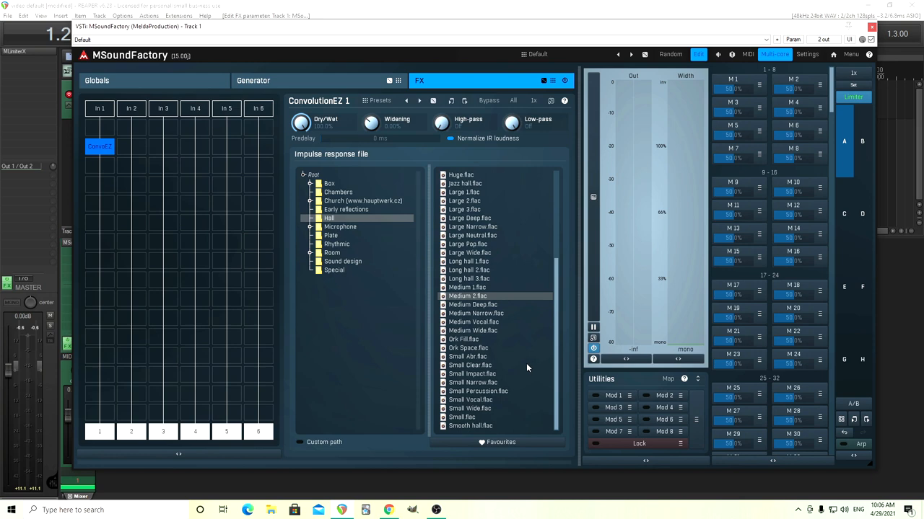
pyautogui.click(471, 365)
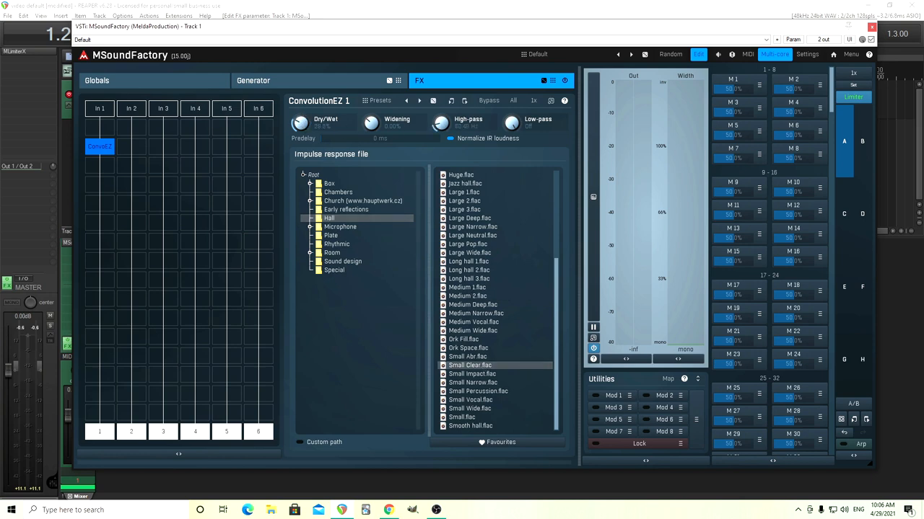
pyautogui.moveTo(383, 149)
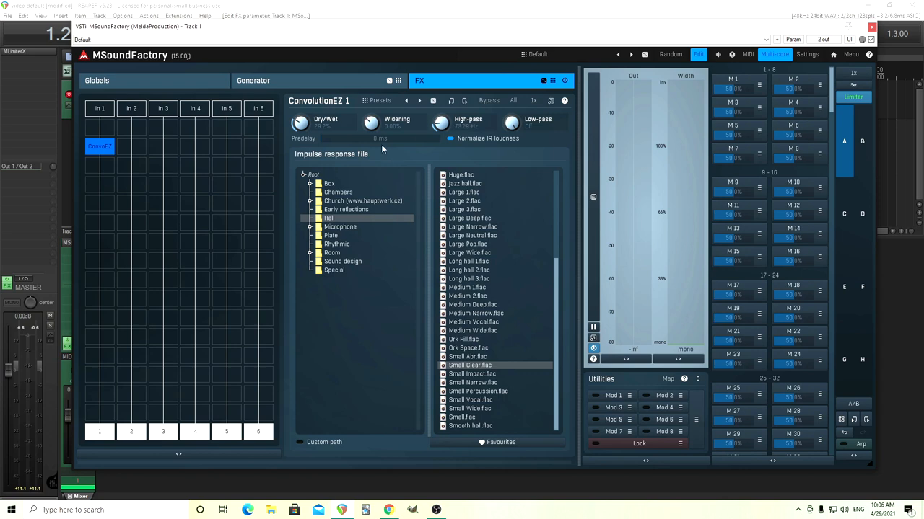
pyautogui.moveTo(317, 139); pyautogui.dragTo(353, 139)
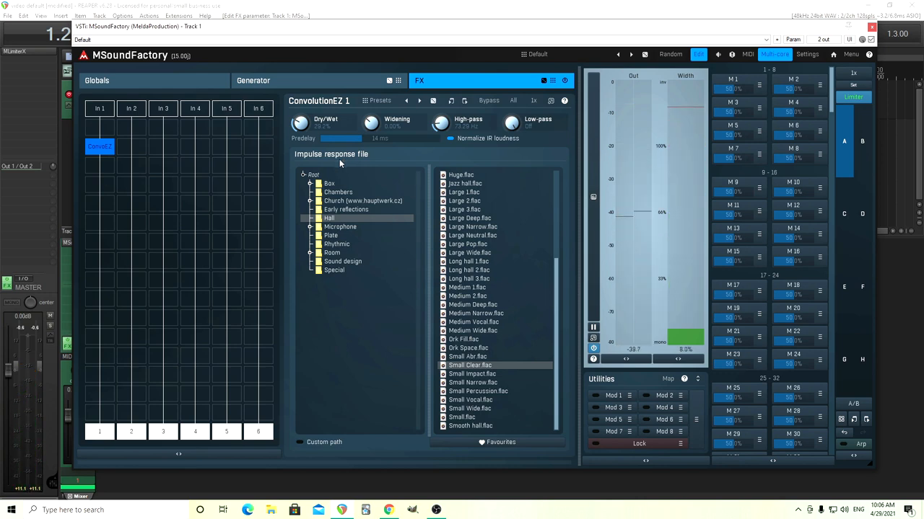
# Step: Switch back to the Generator page and show the Resonator module's panel
pyautogui.click(254, 81)
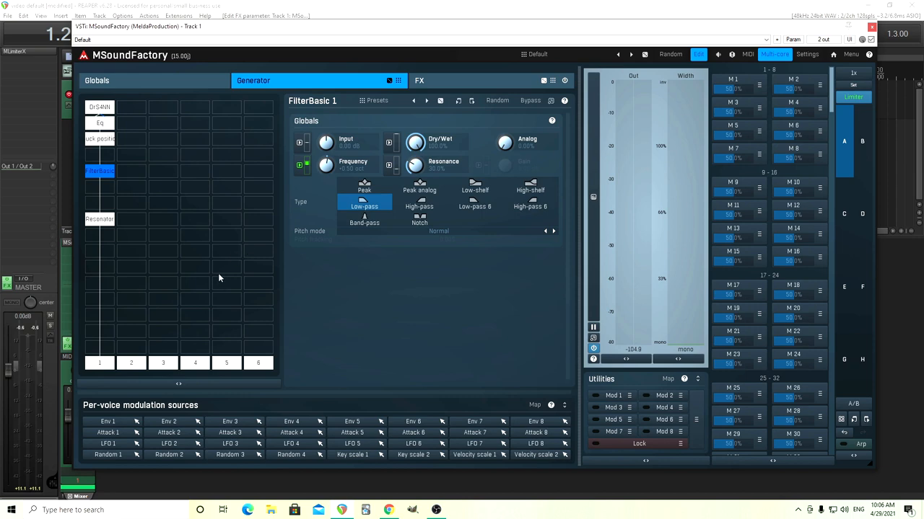
pyautogui.moveTo(205, 288)
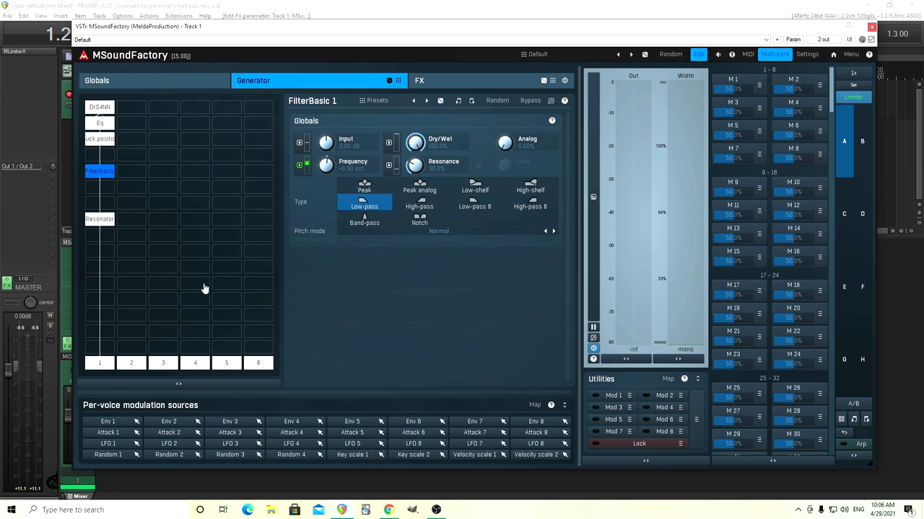
pyautogui.moveTo(230, 237)
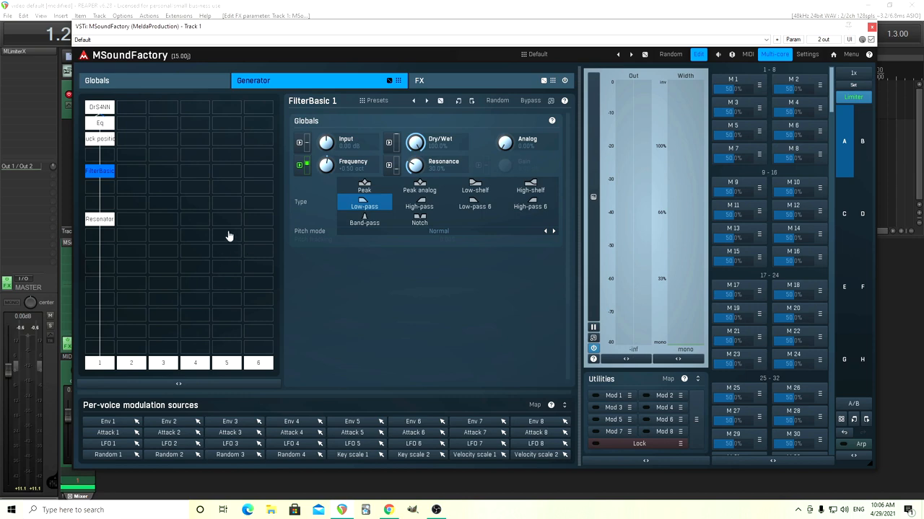
pyautogui.click(99, 219)
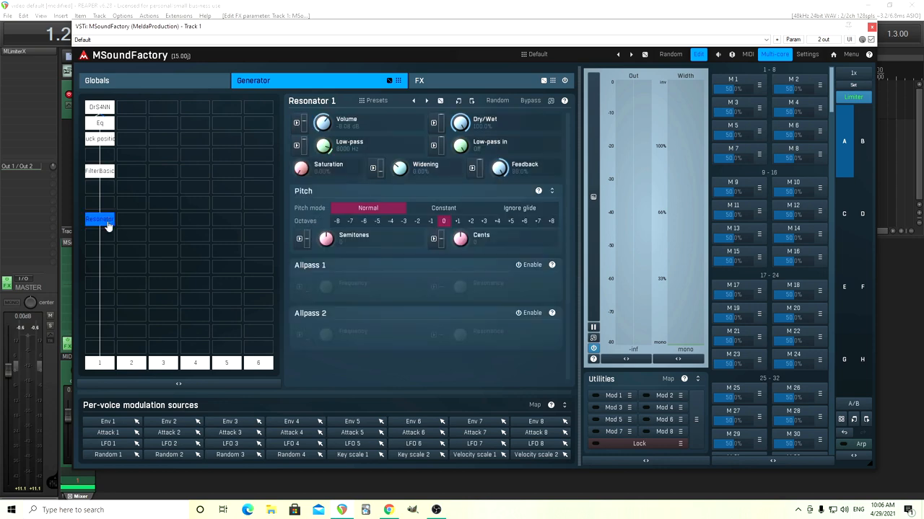